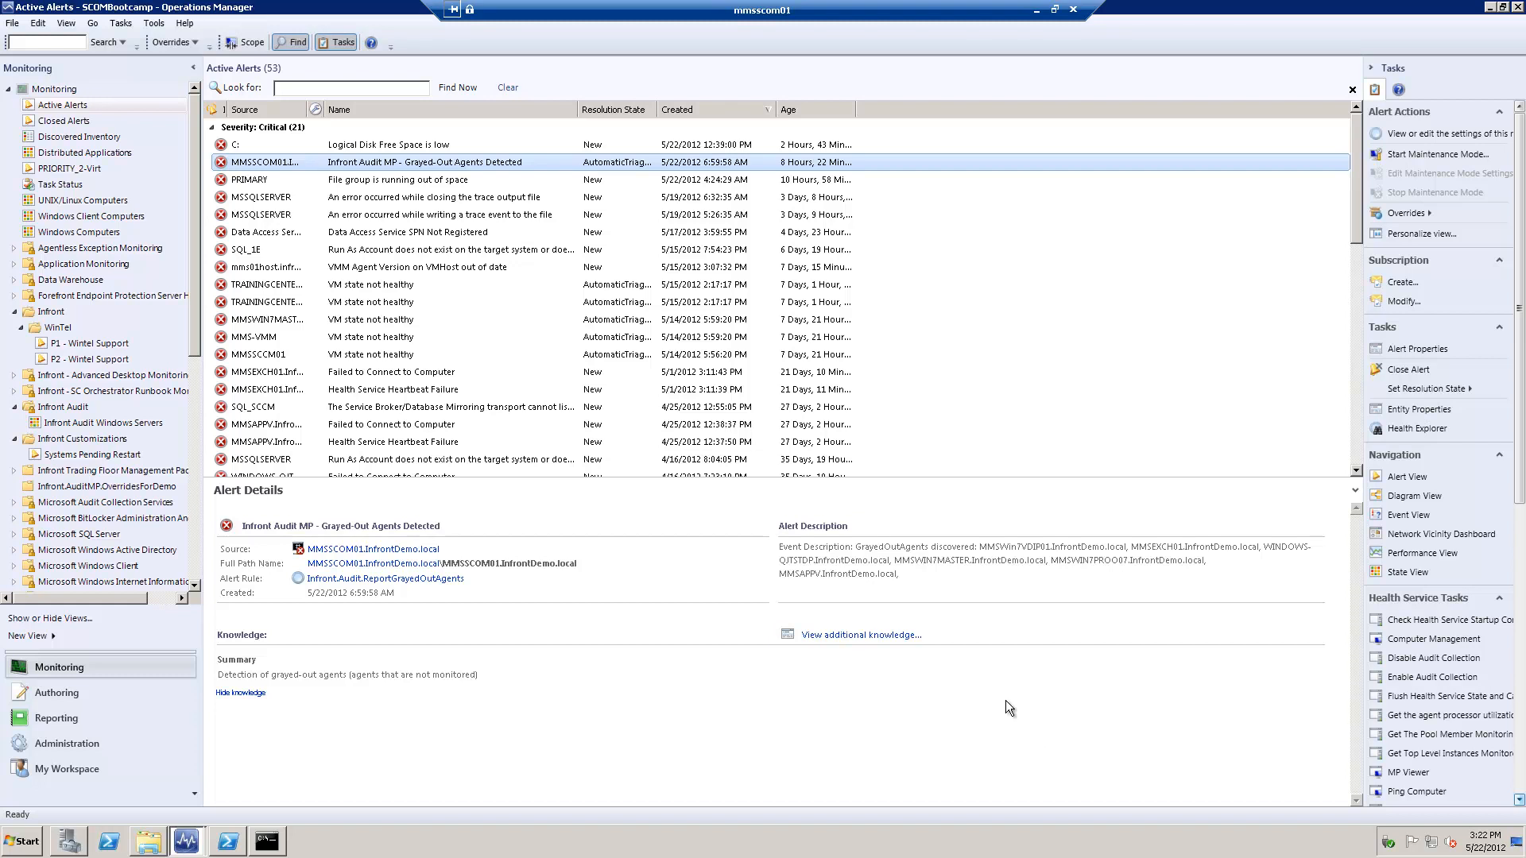
mouse_move(981, 718)
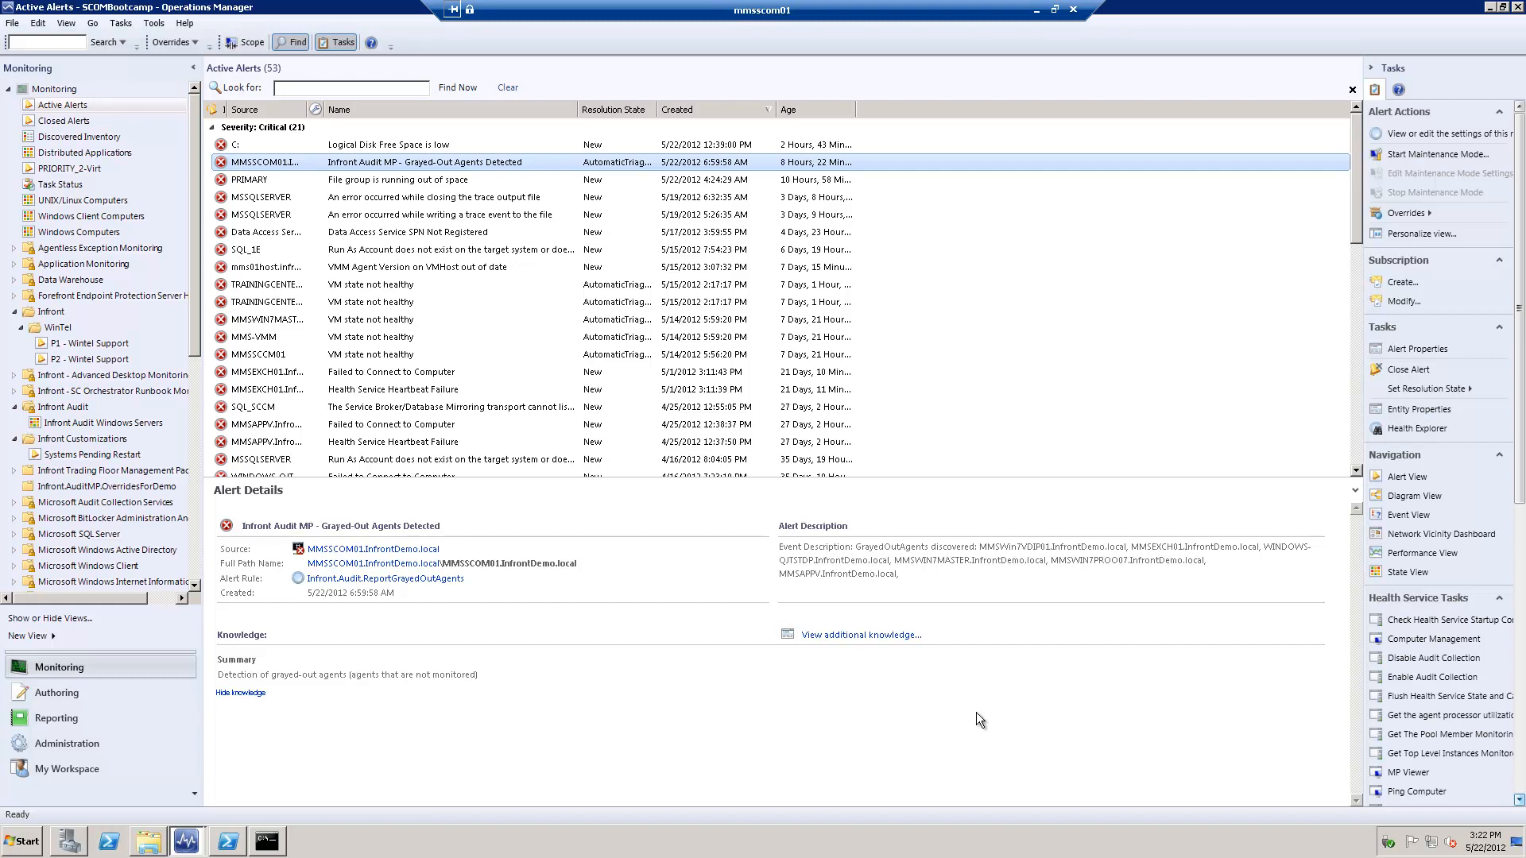
mouse_move(968, 723)
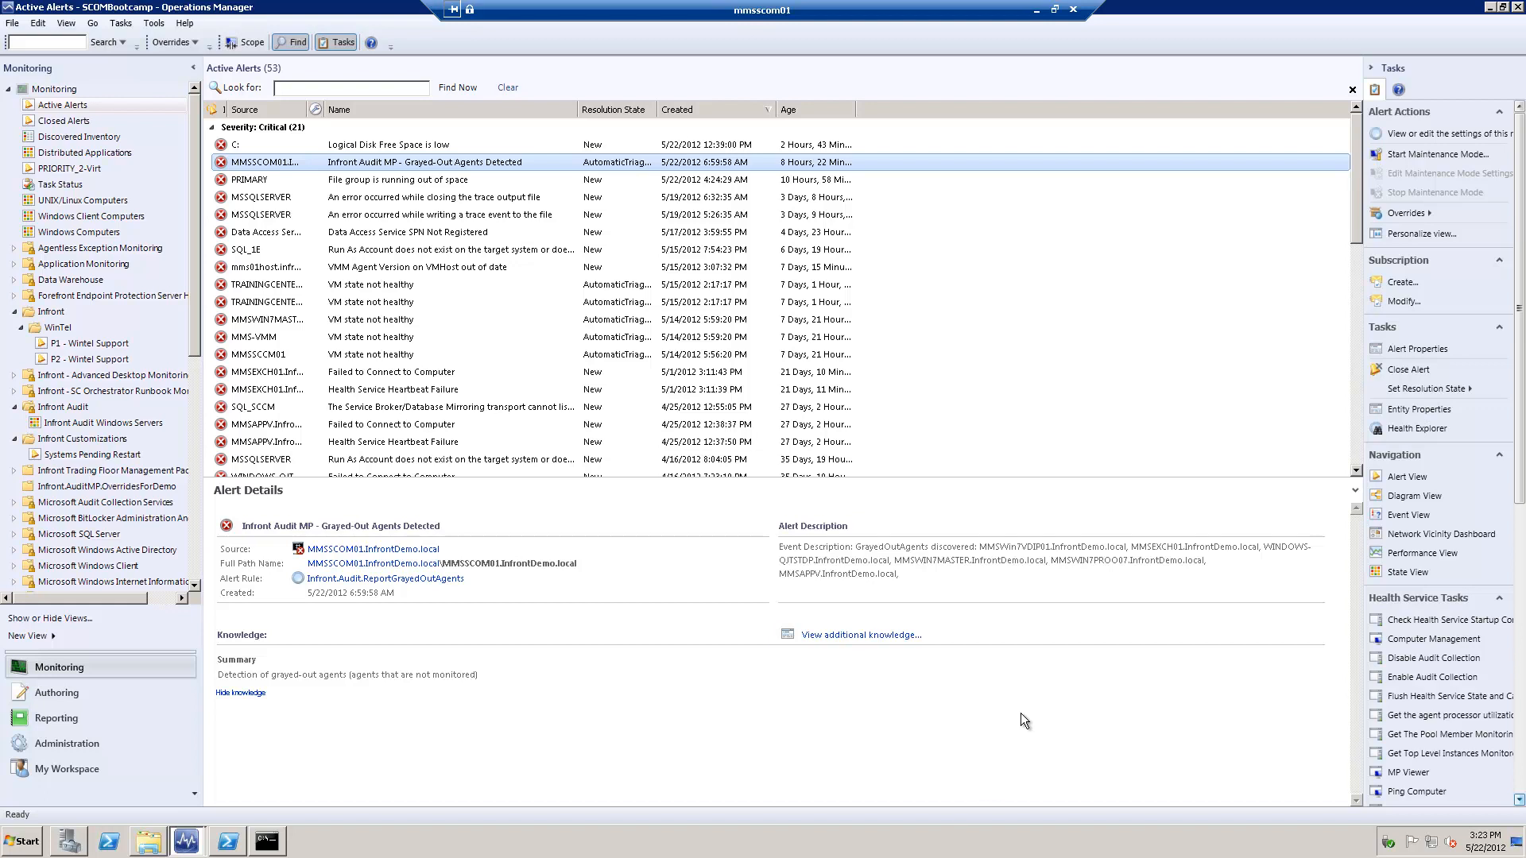
mouse_move(439, 212)
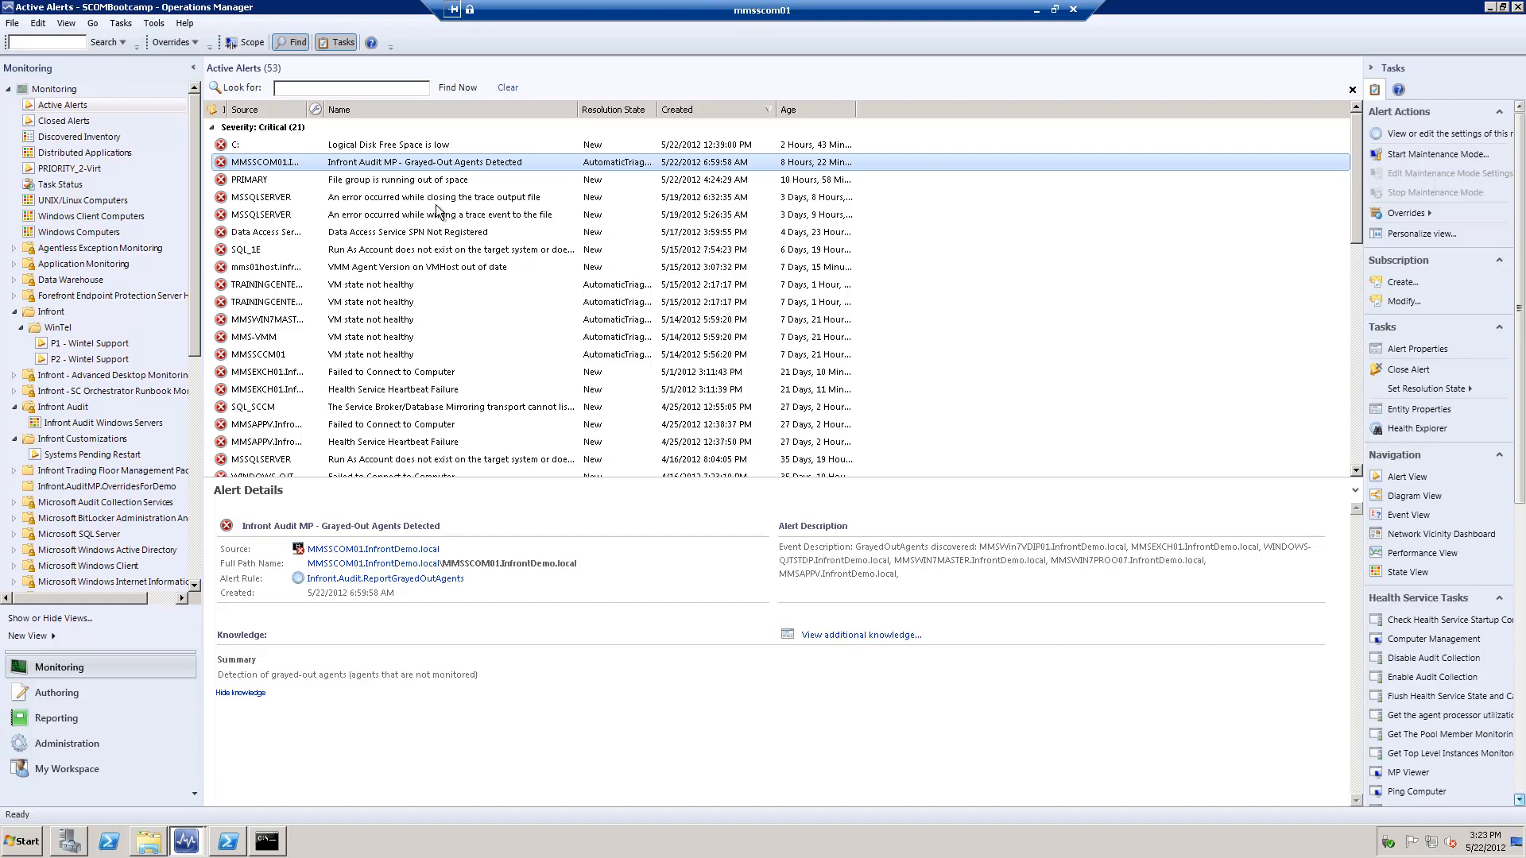
mouse_move(413, 172)
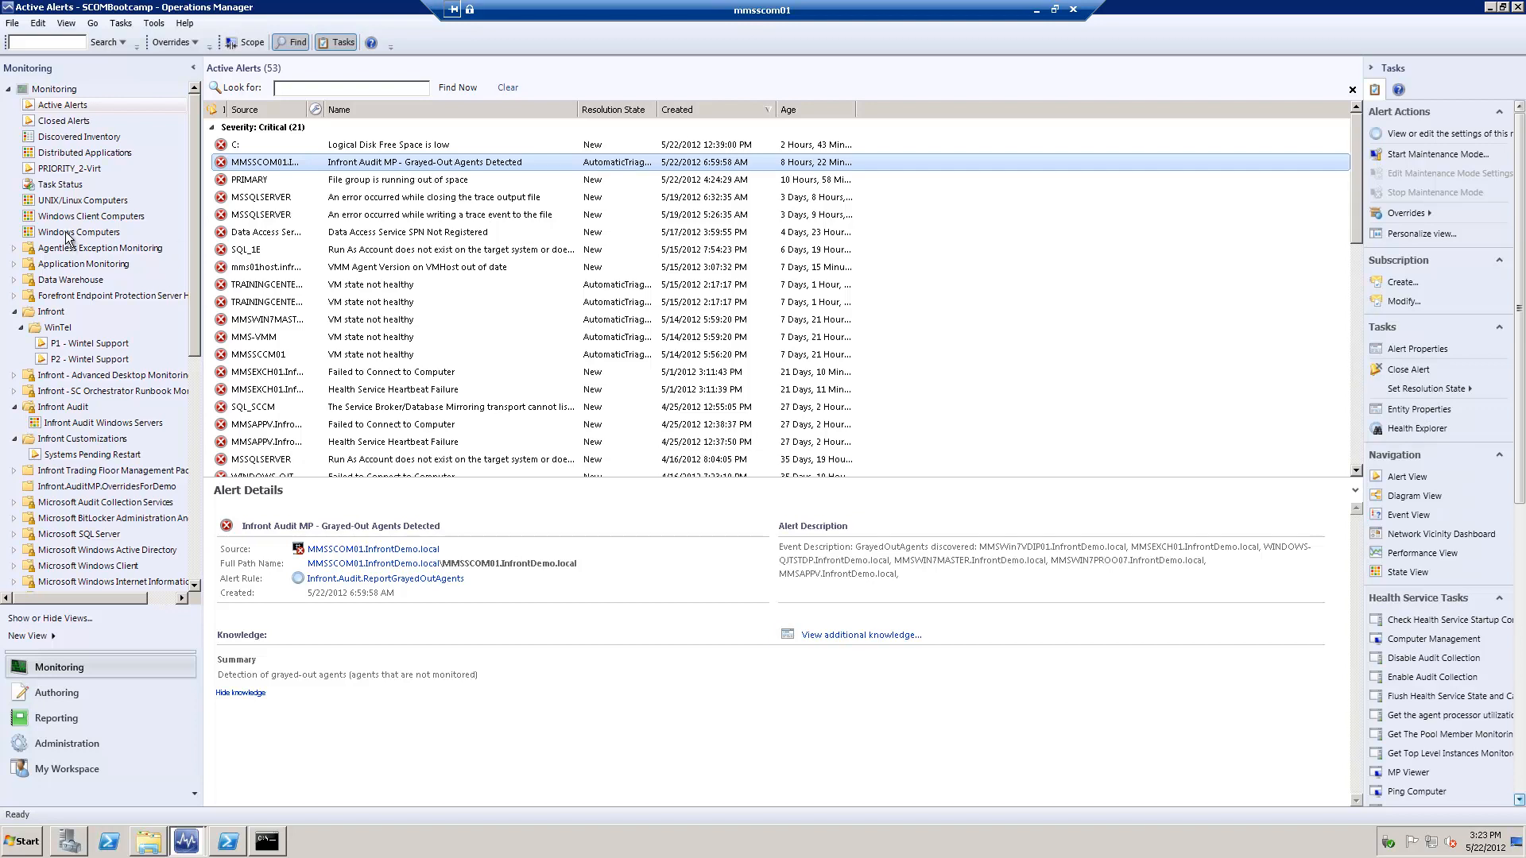
- Review the Windows Computers list for grayed-out agents, then return to Active Alerts
left_click(80, 232)
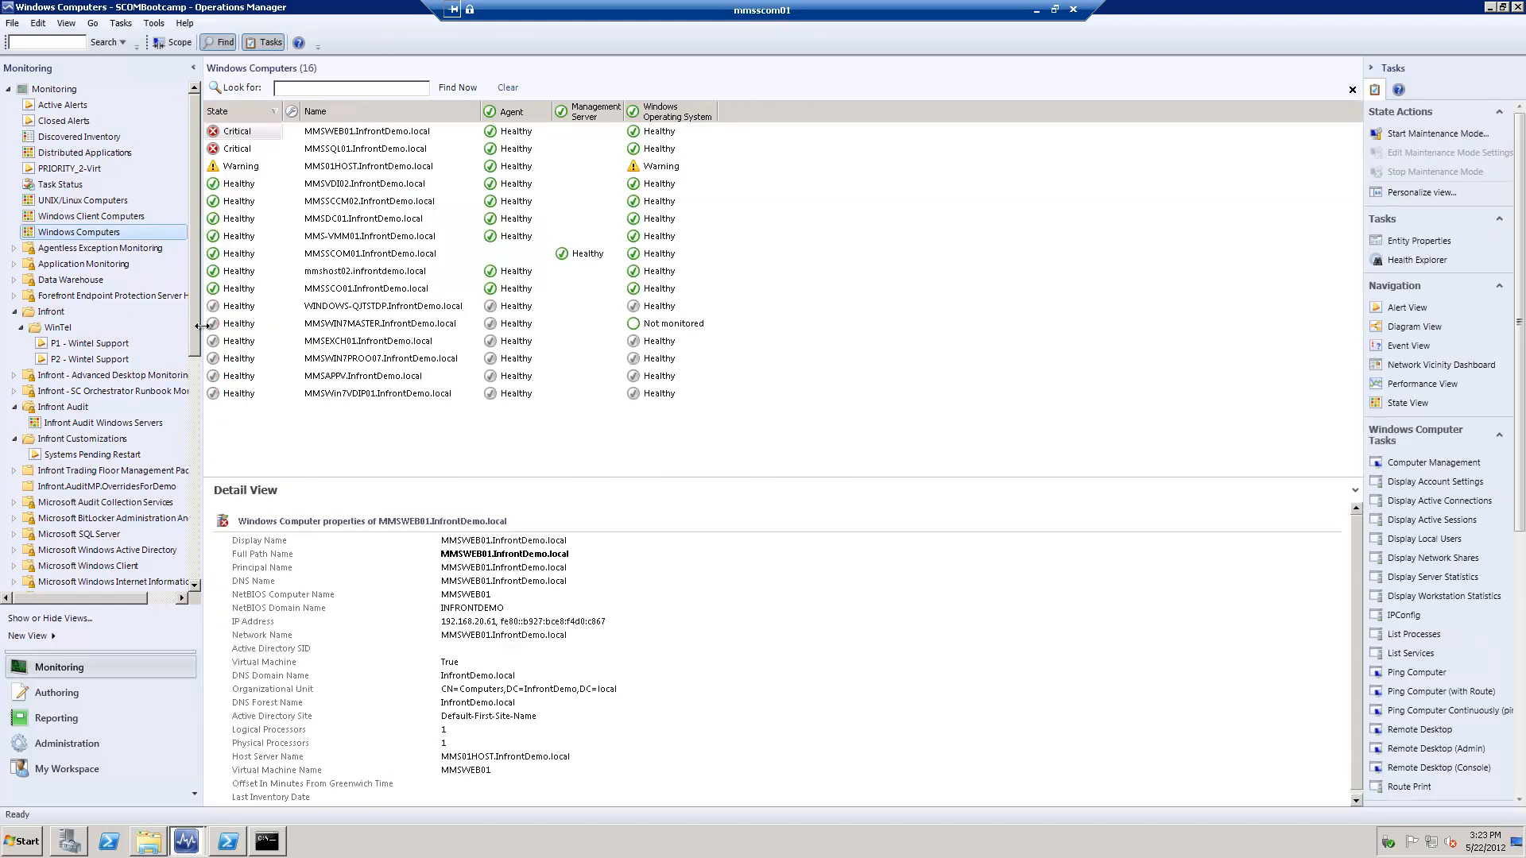
mouse_move(254, 316)
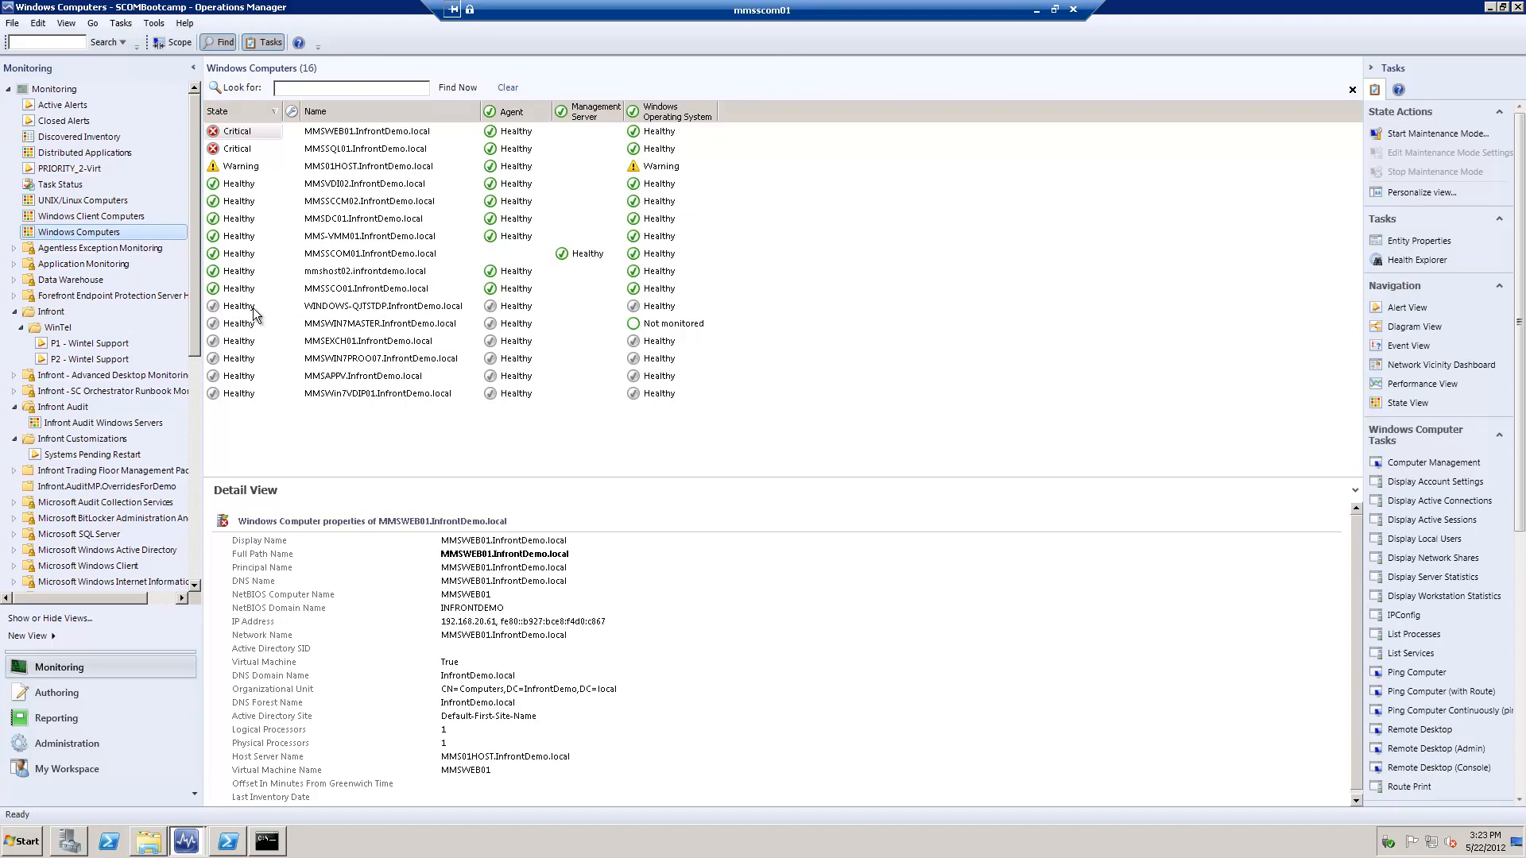
mouse_move(229, 396)
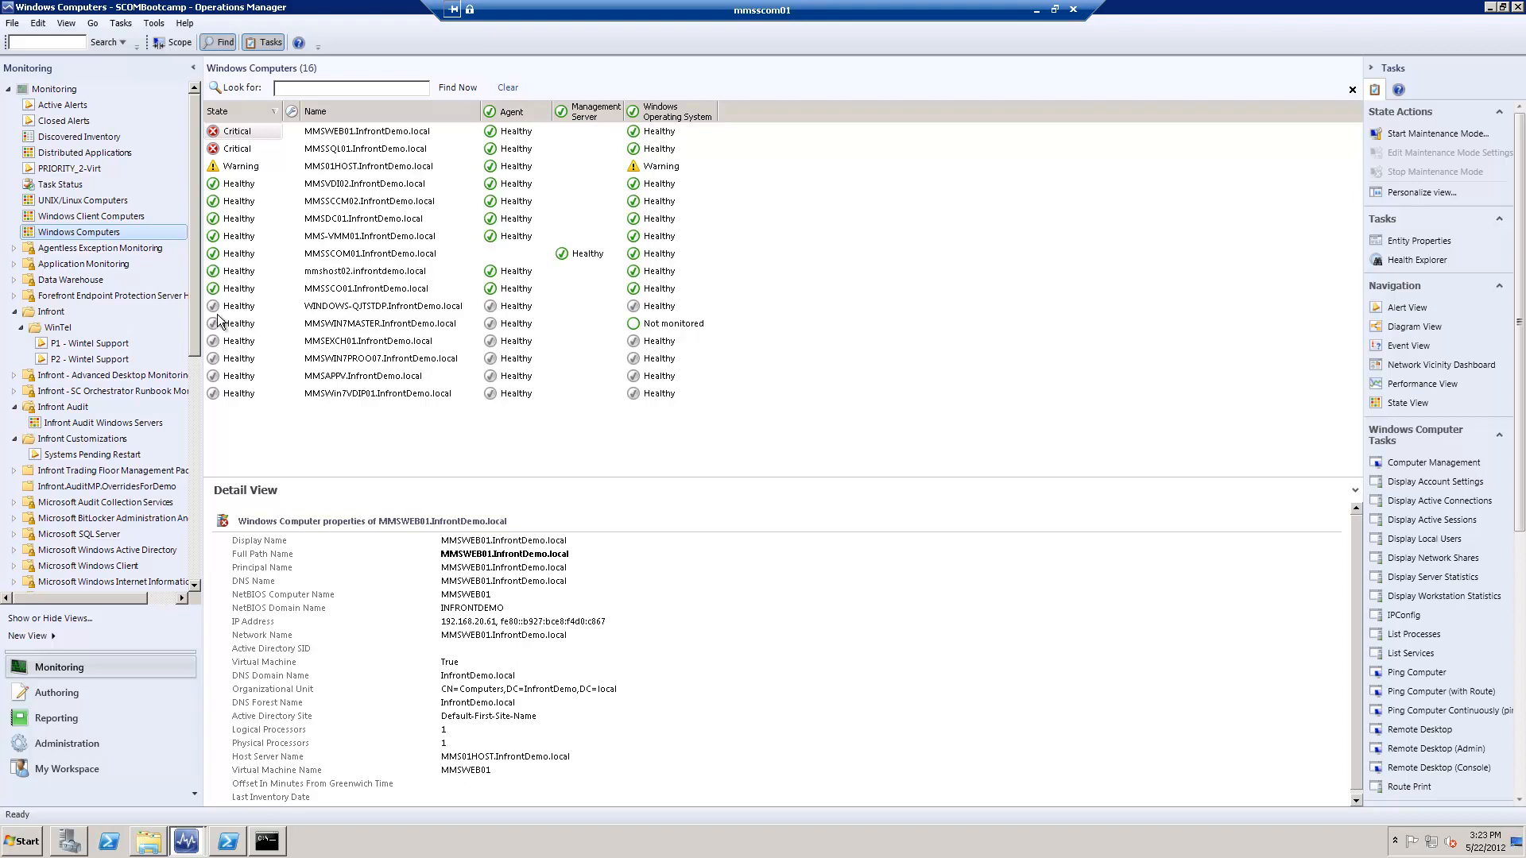
mouse_move(300, 399)
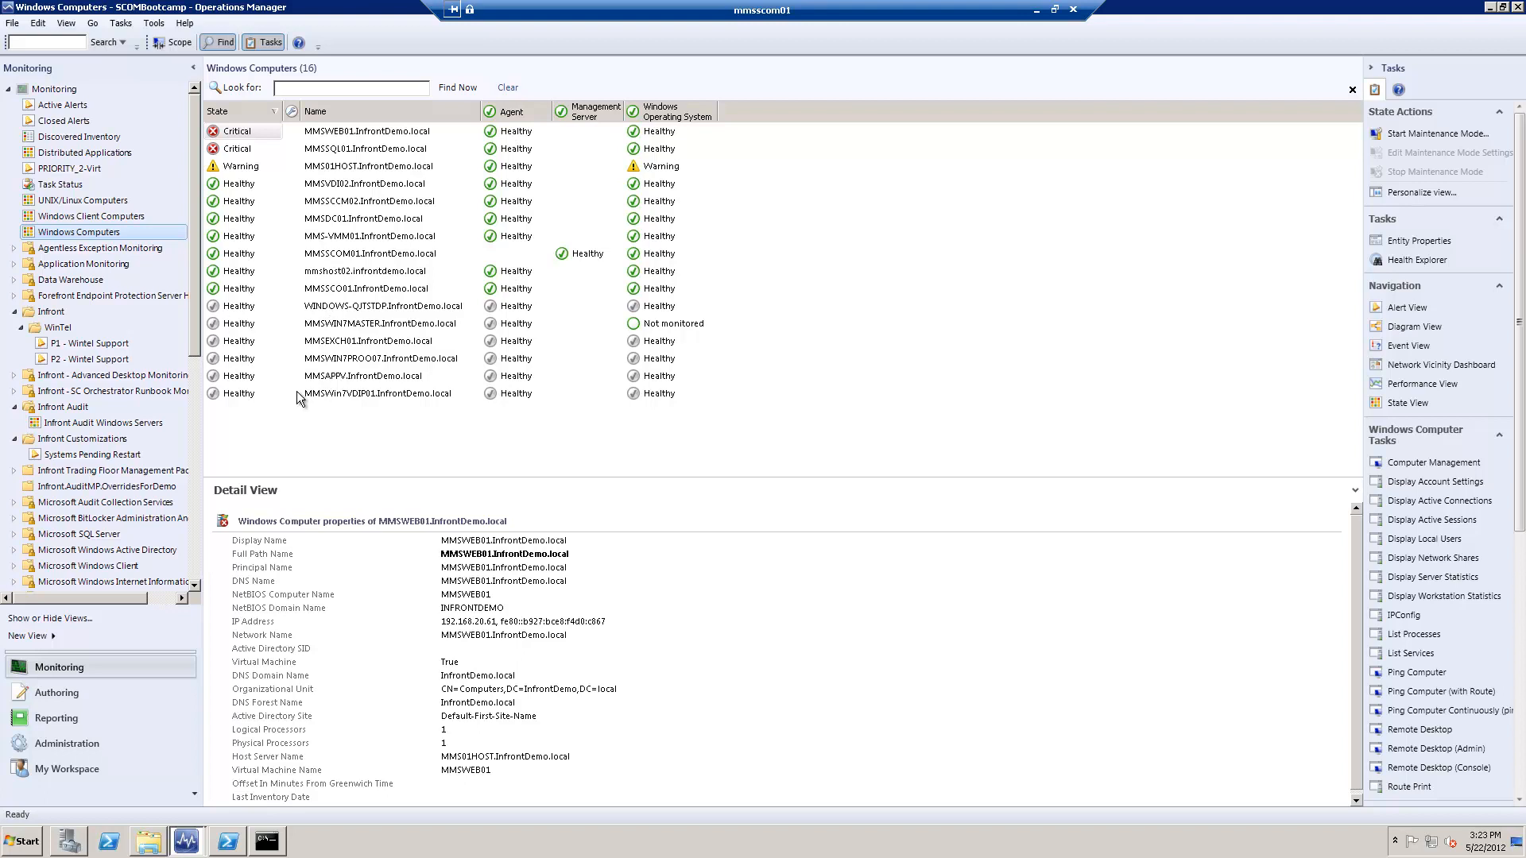
mouse_move(357, 404)
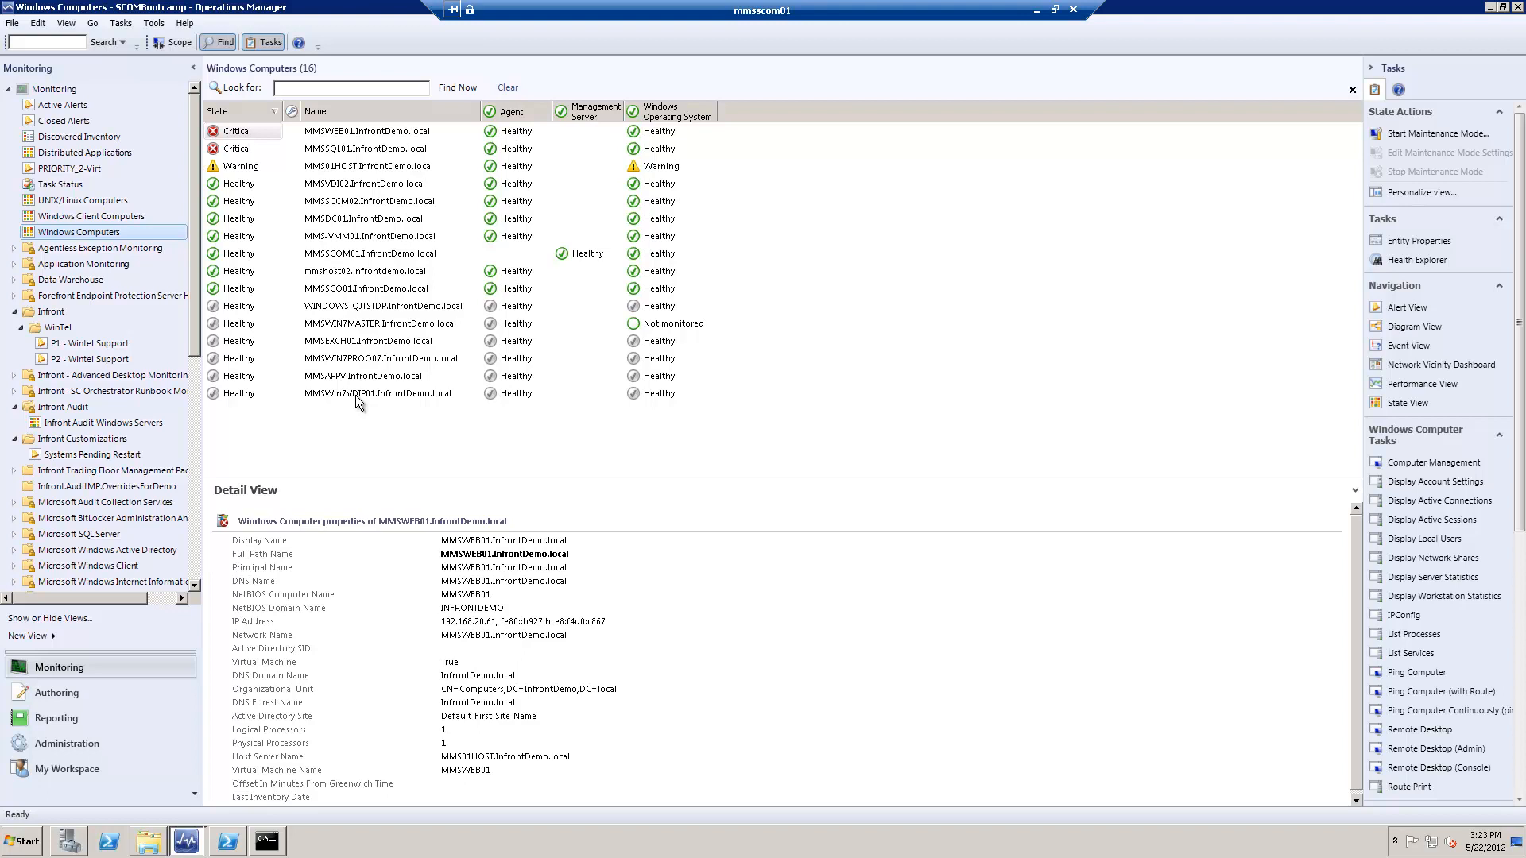
mouse_move(265, 400)
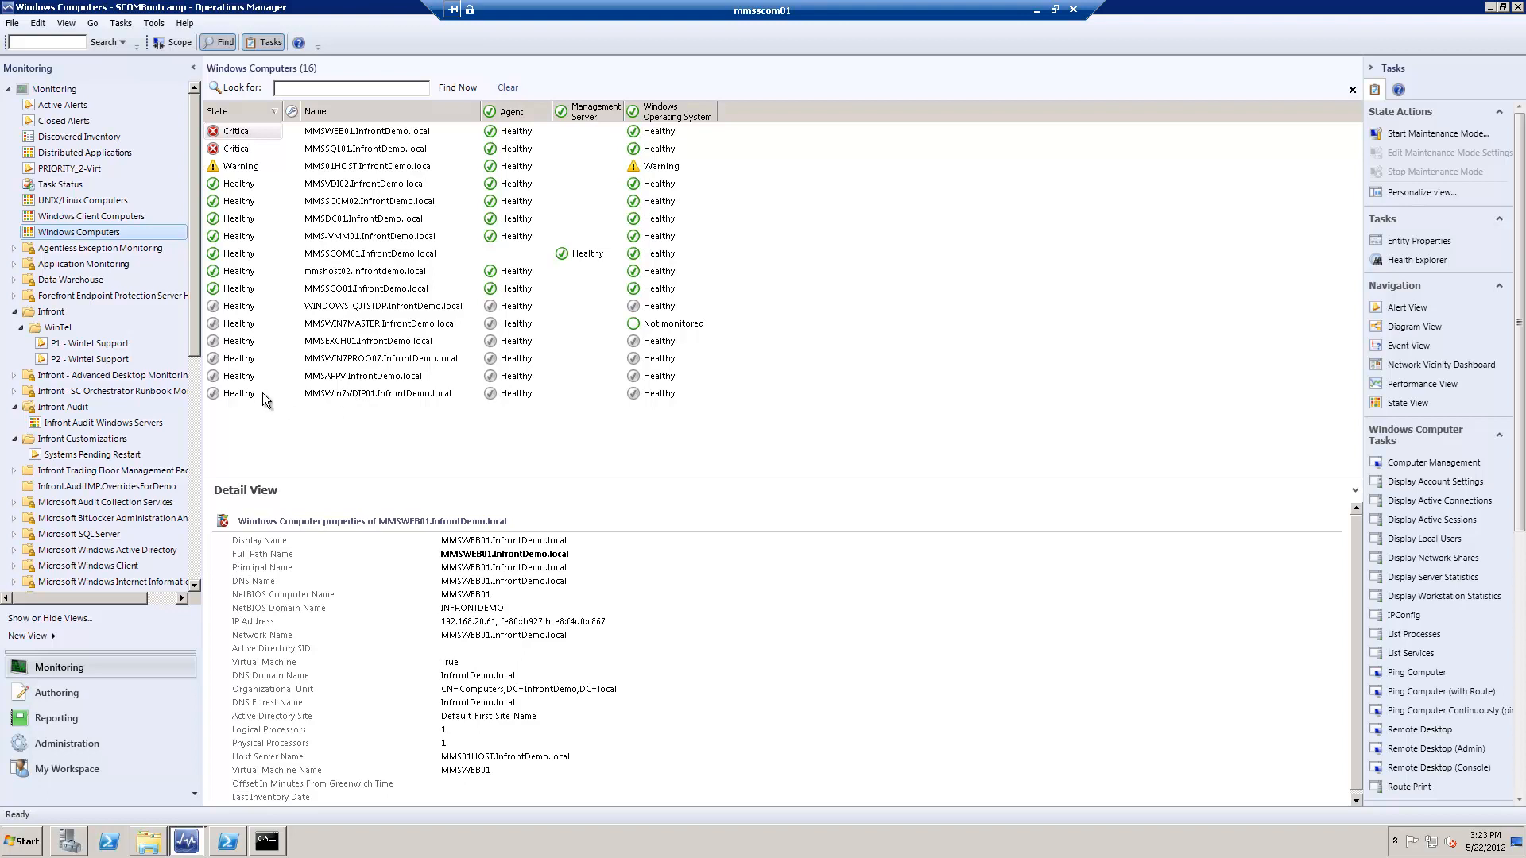
mouse_move(266, 401)
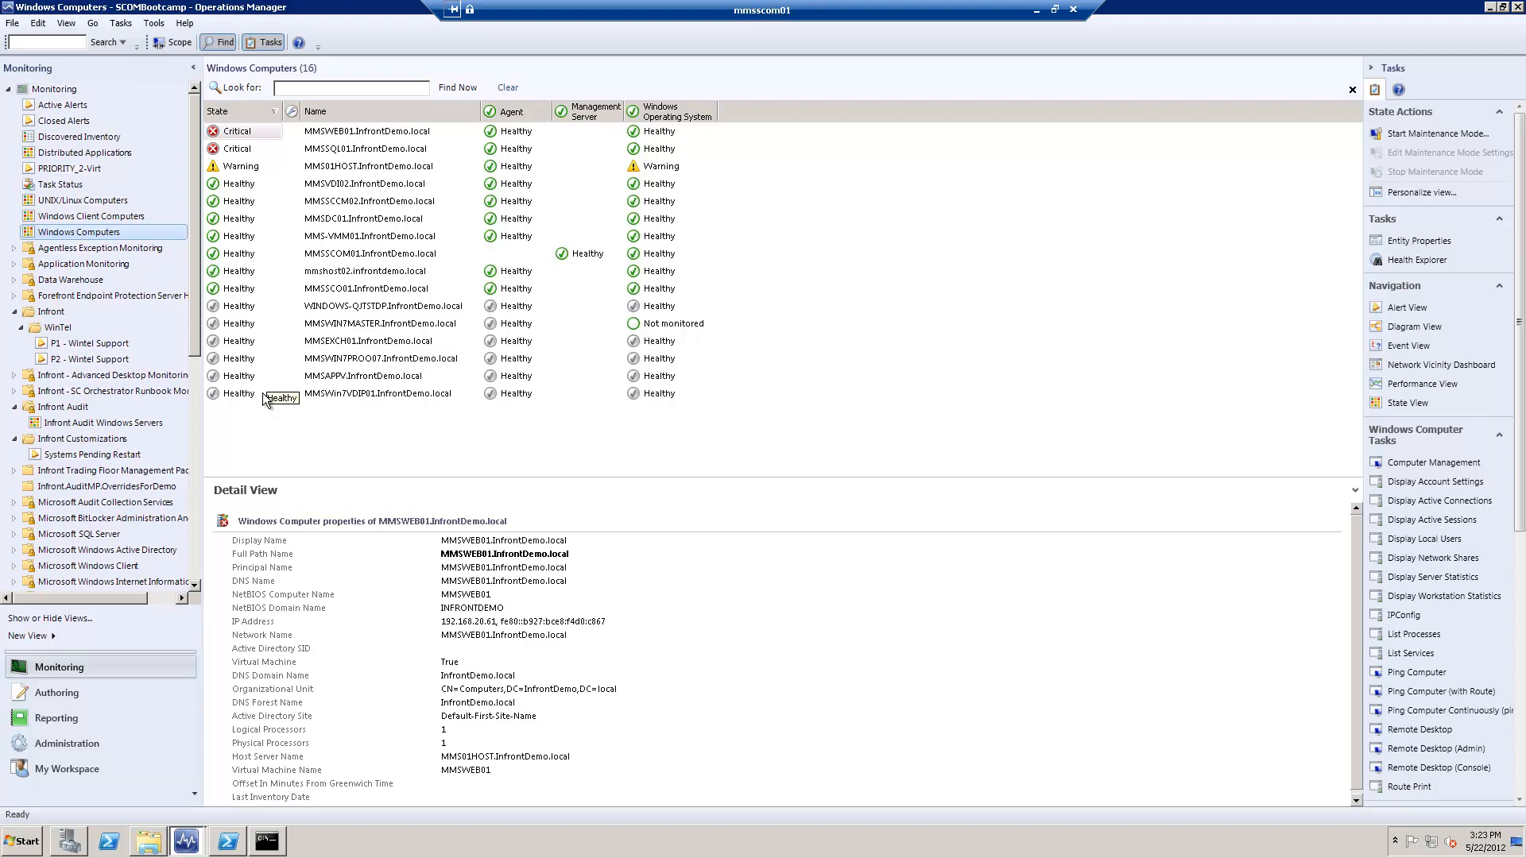
mouse_move(232, 399)
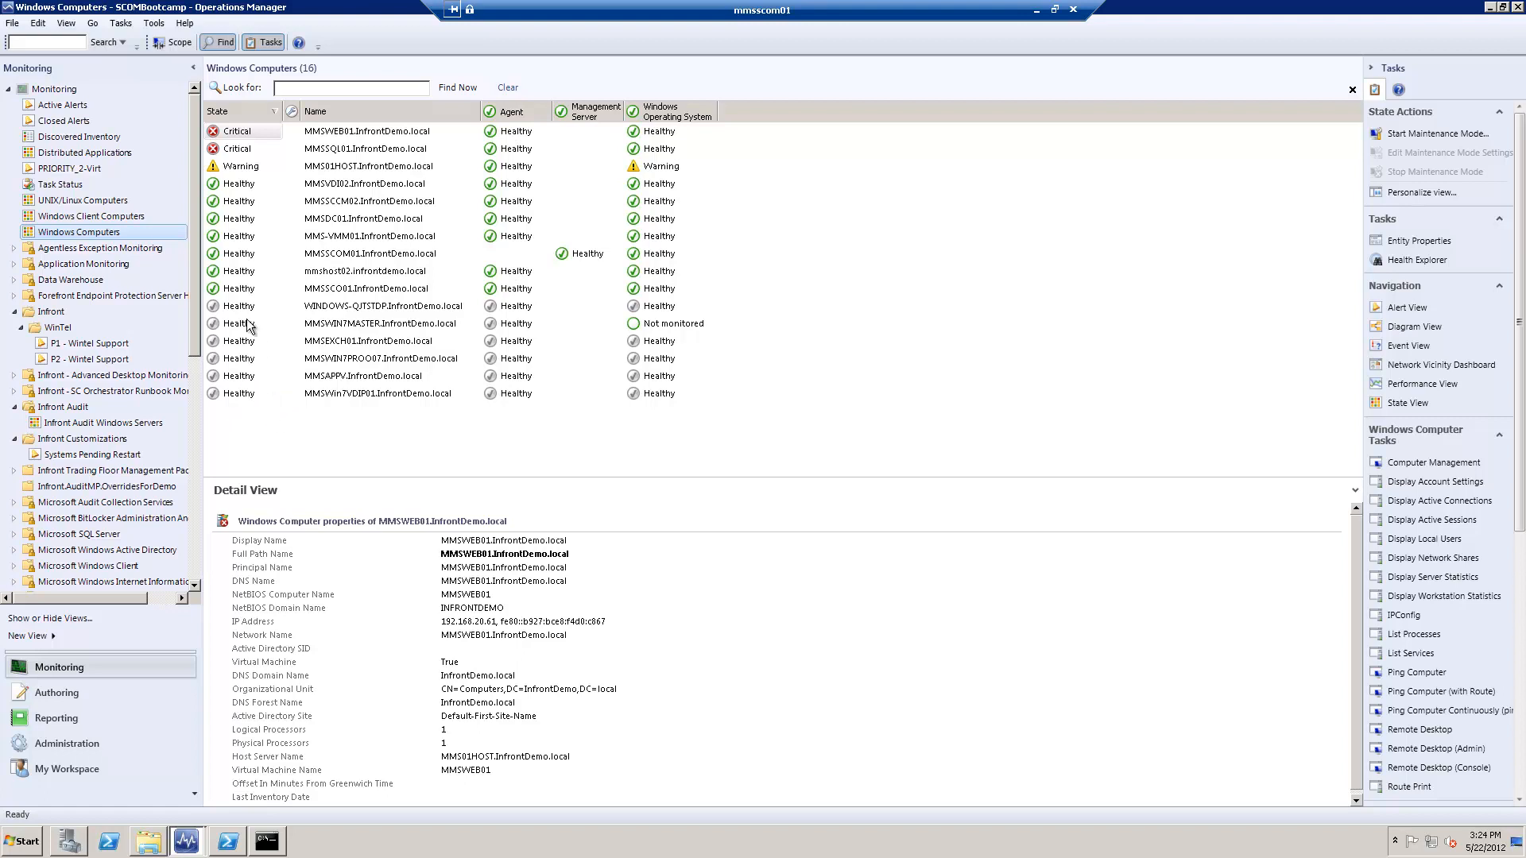
mouse_move(248, 325)
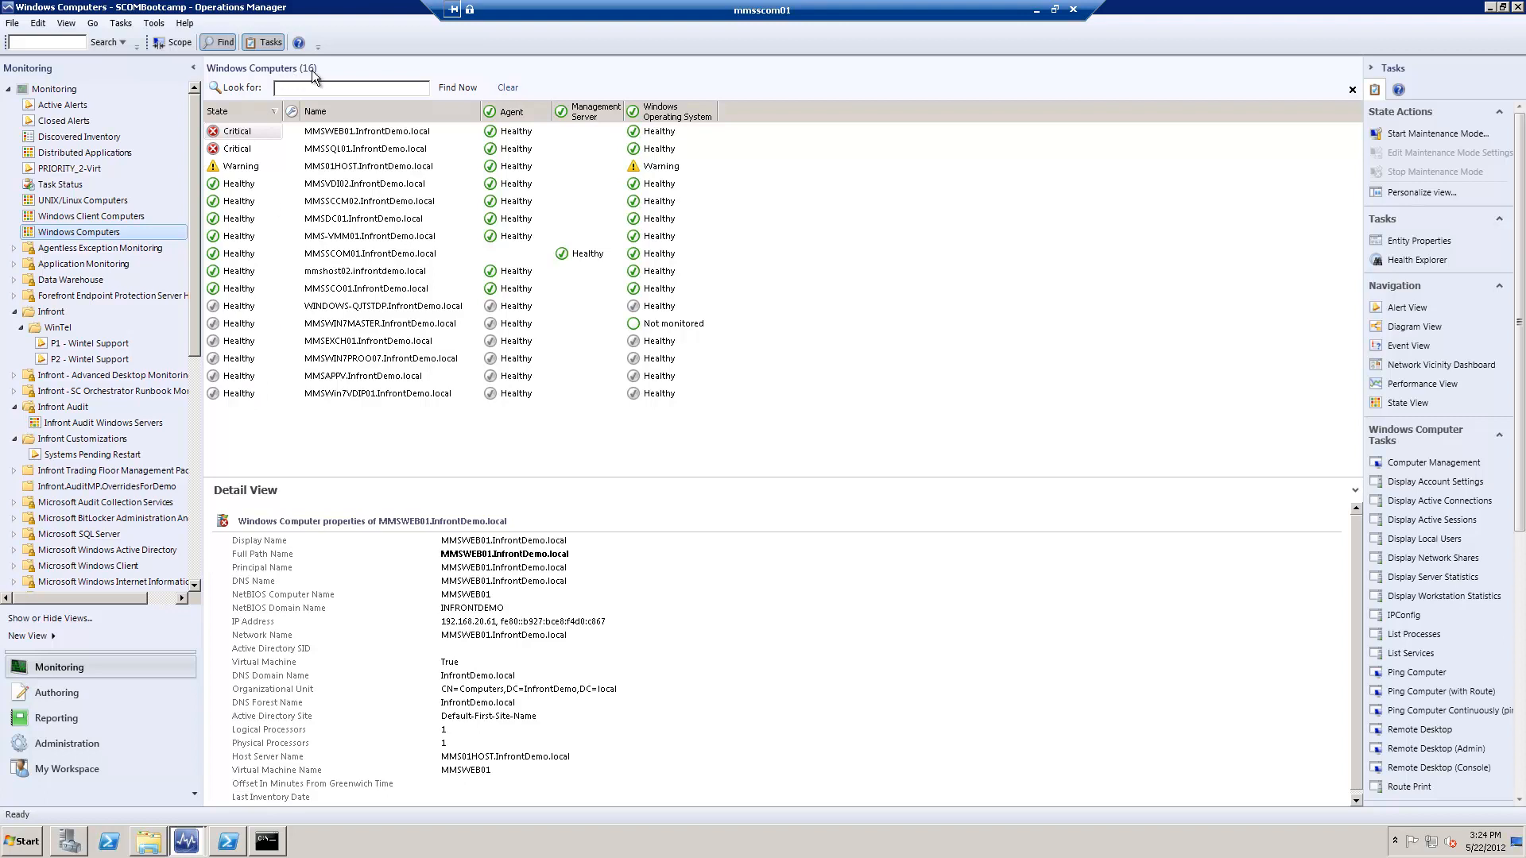
mouse_move(313, 357)
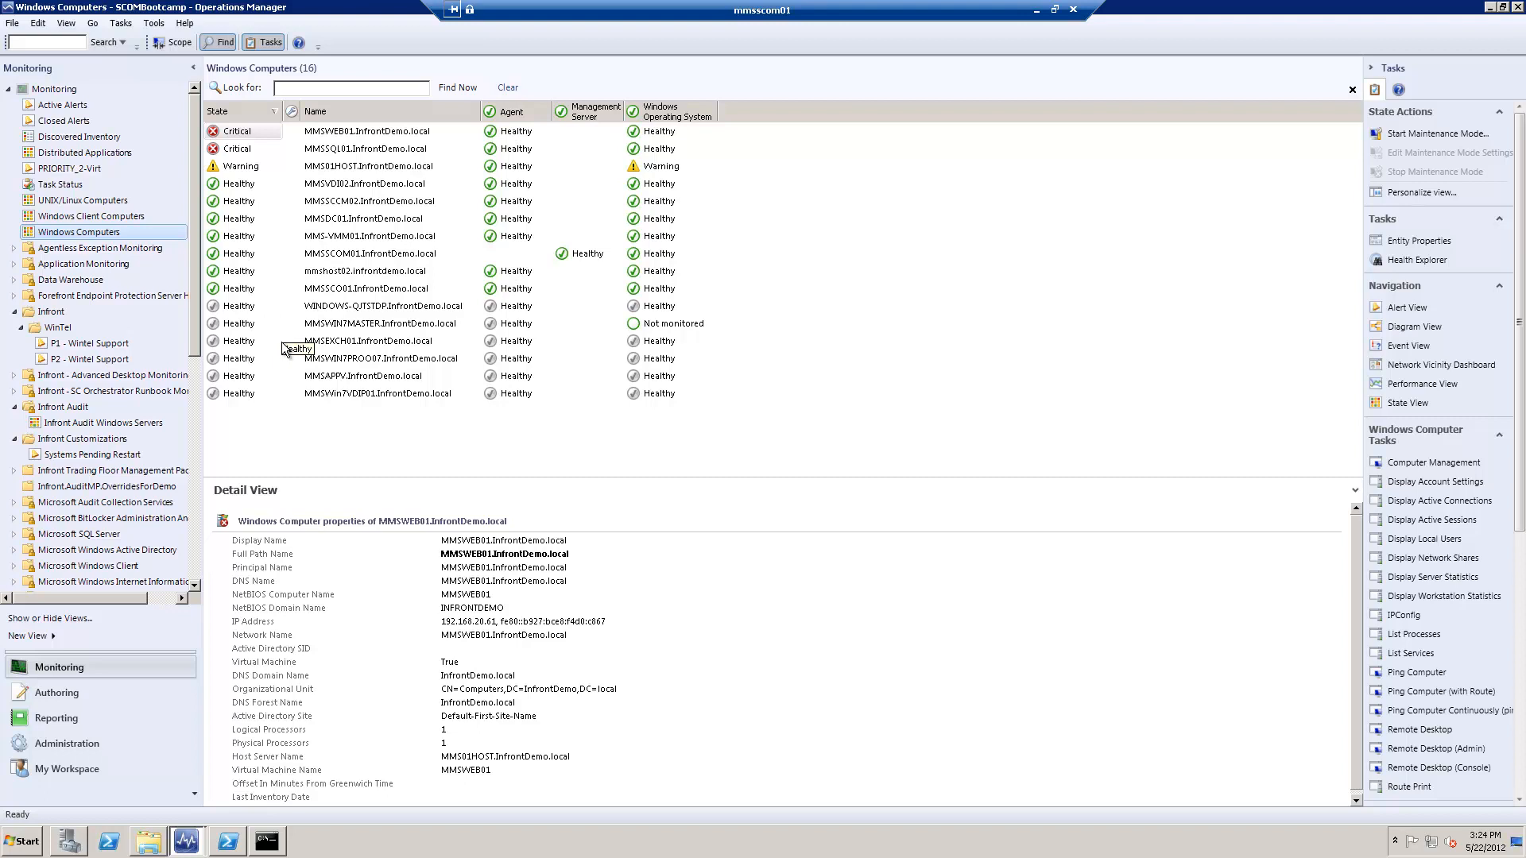
mouse_move(285, 349)
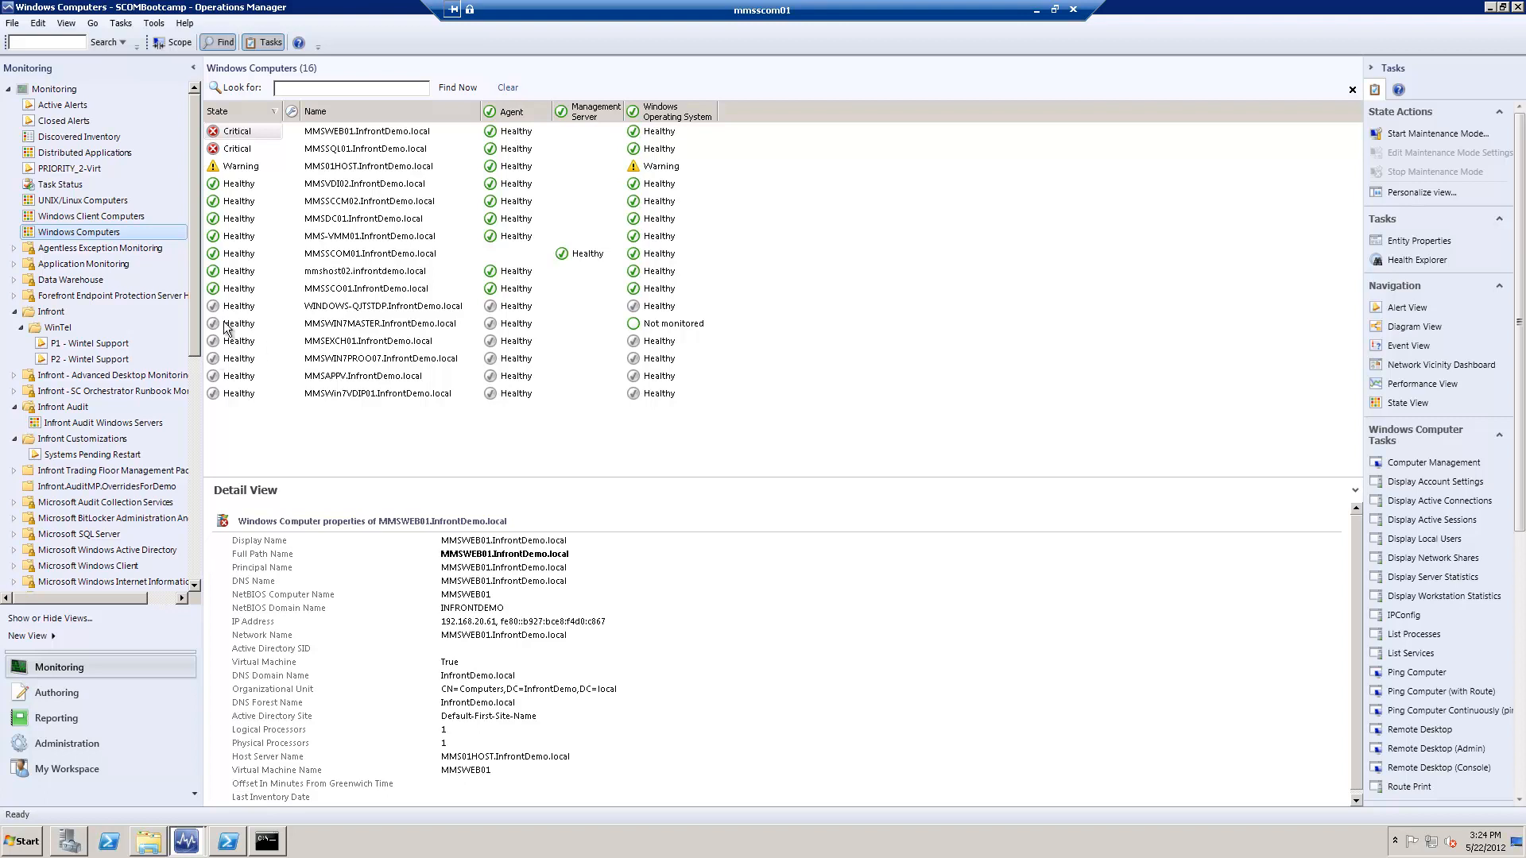
left_click(60, 105)
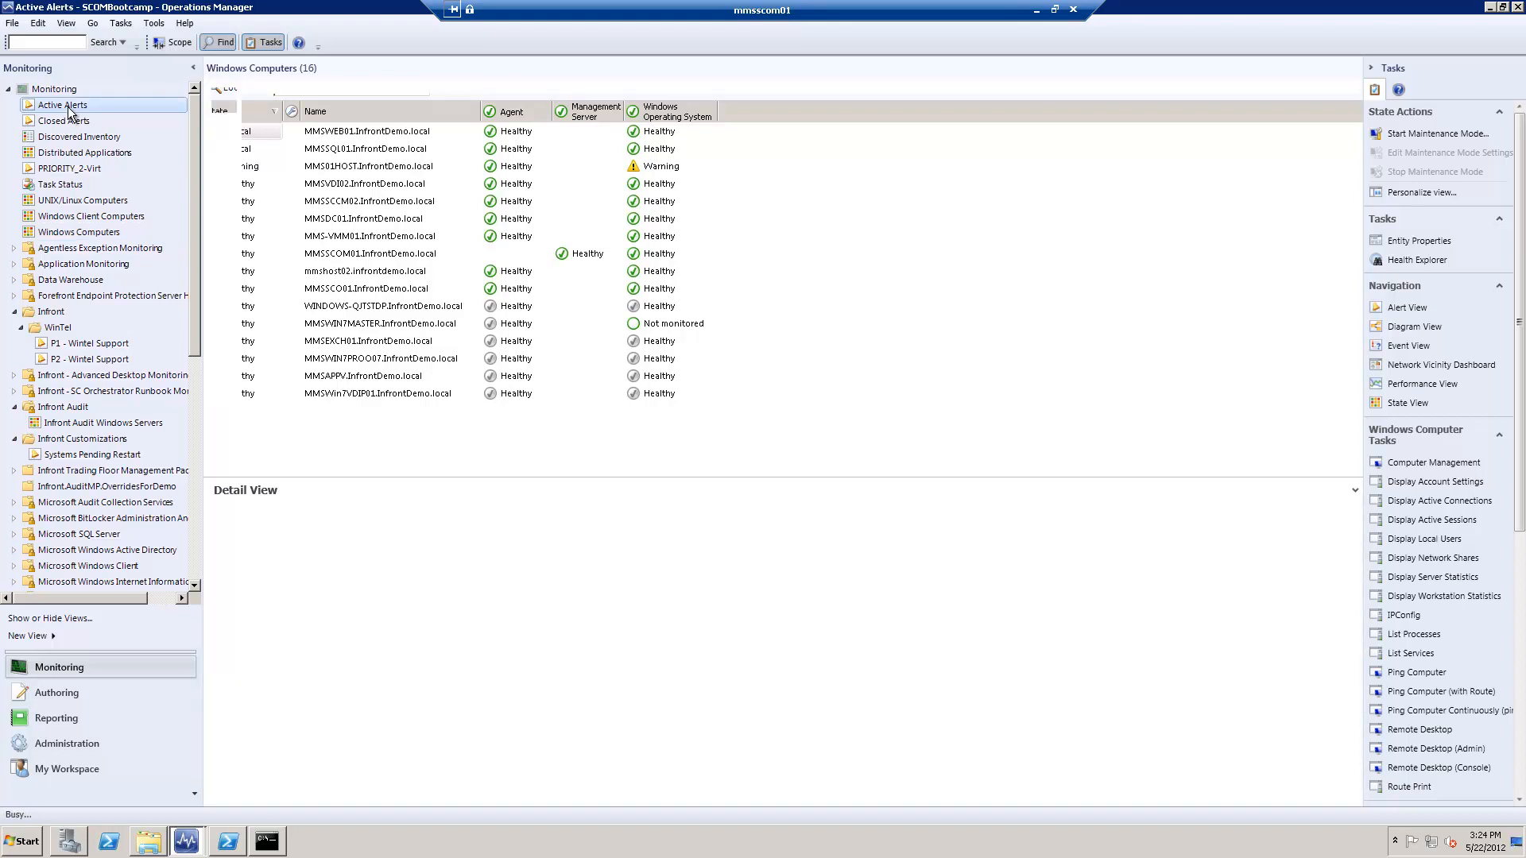
left_click(62, 105)
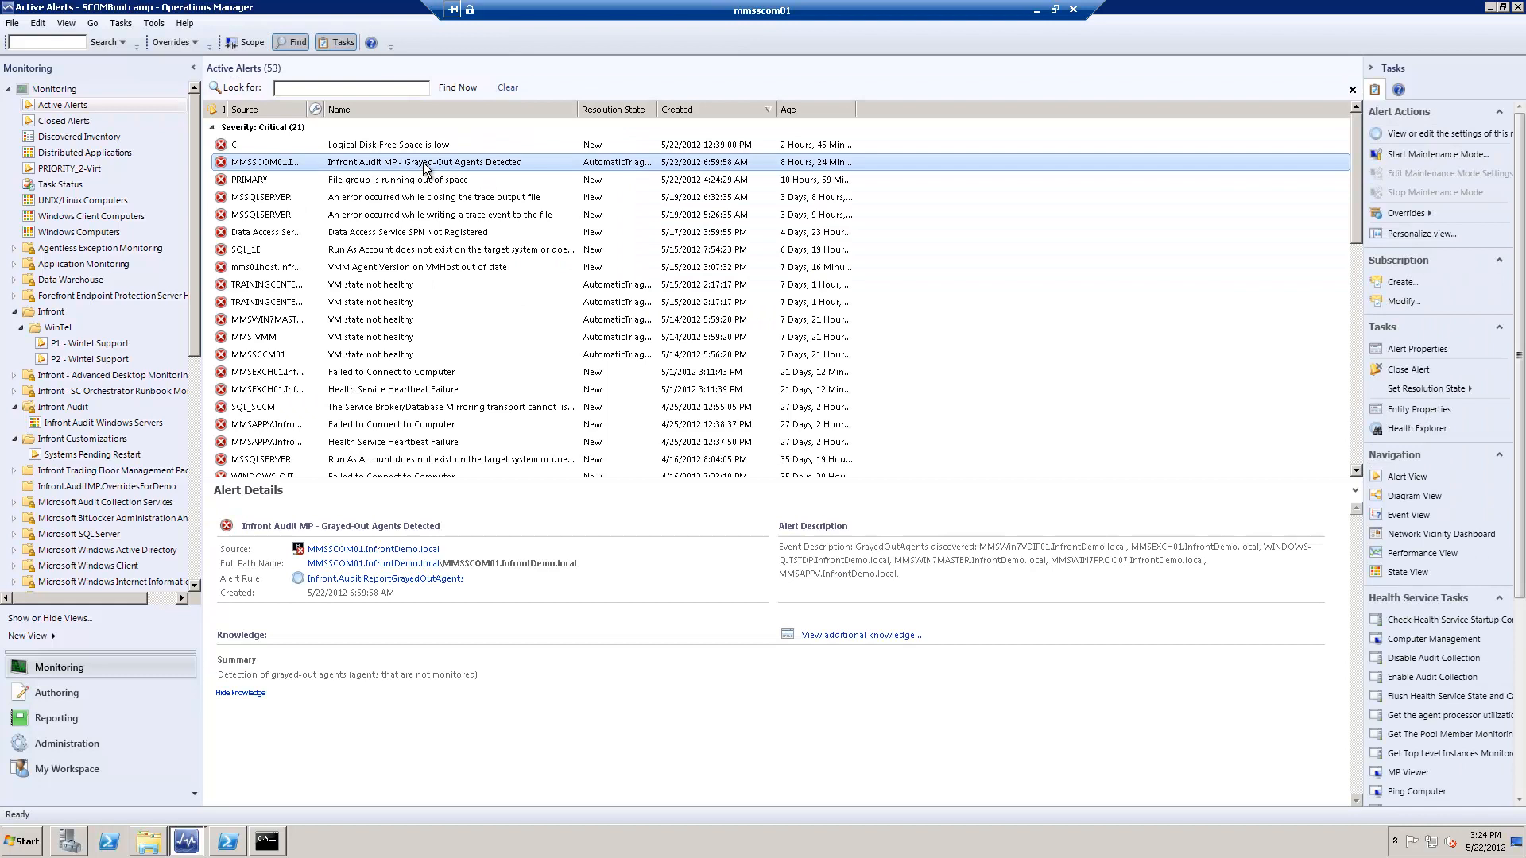
mouse_move(504, 167)
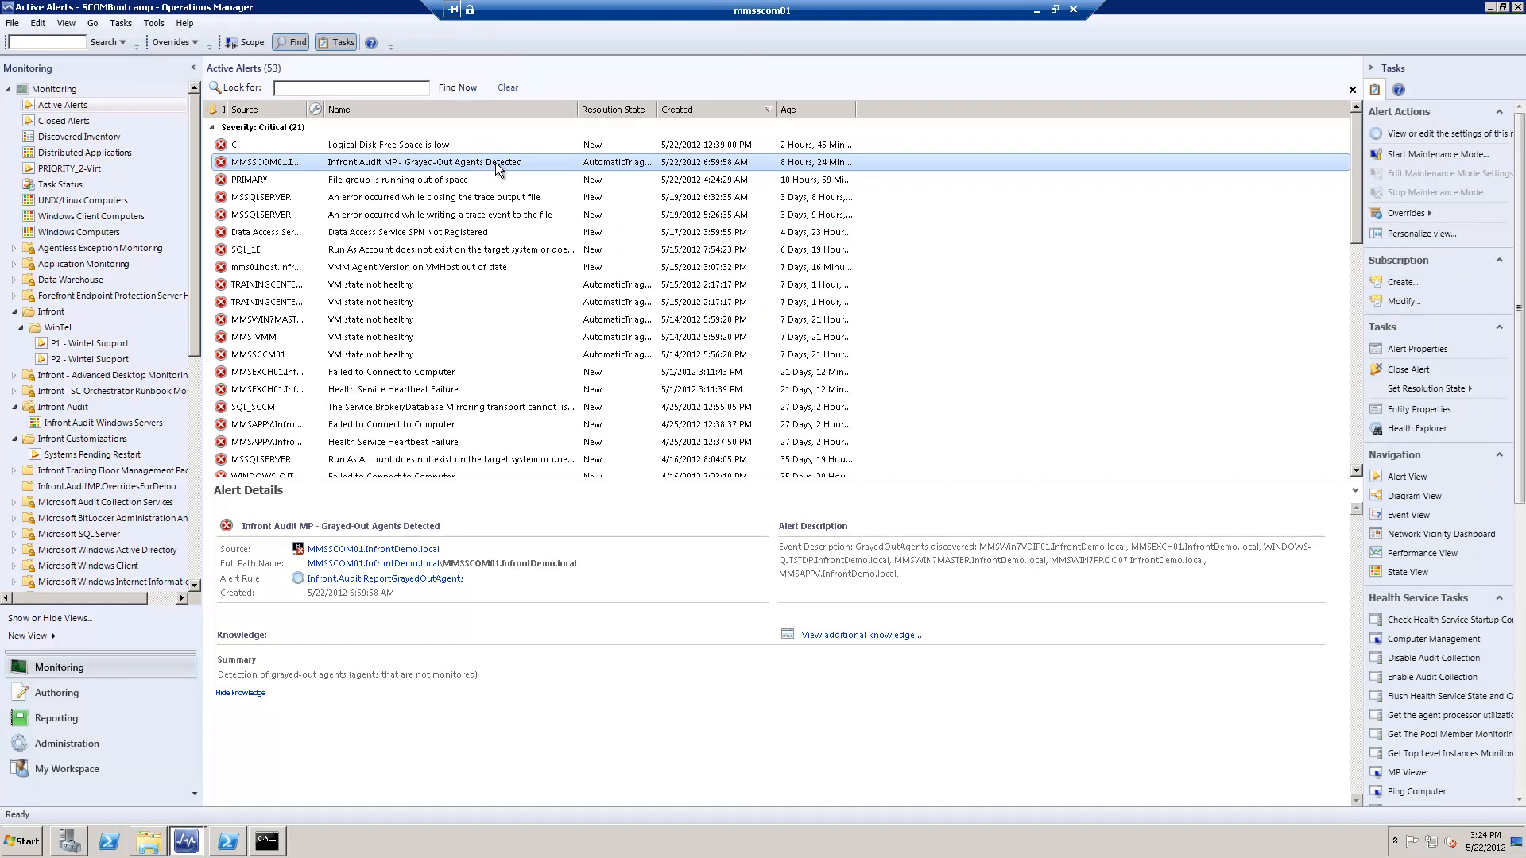
mouse_move(385, 591)
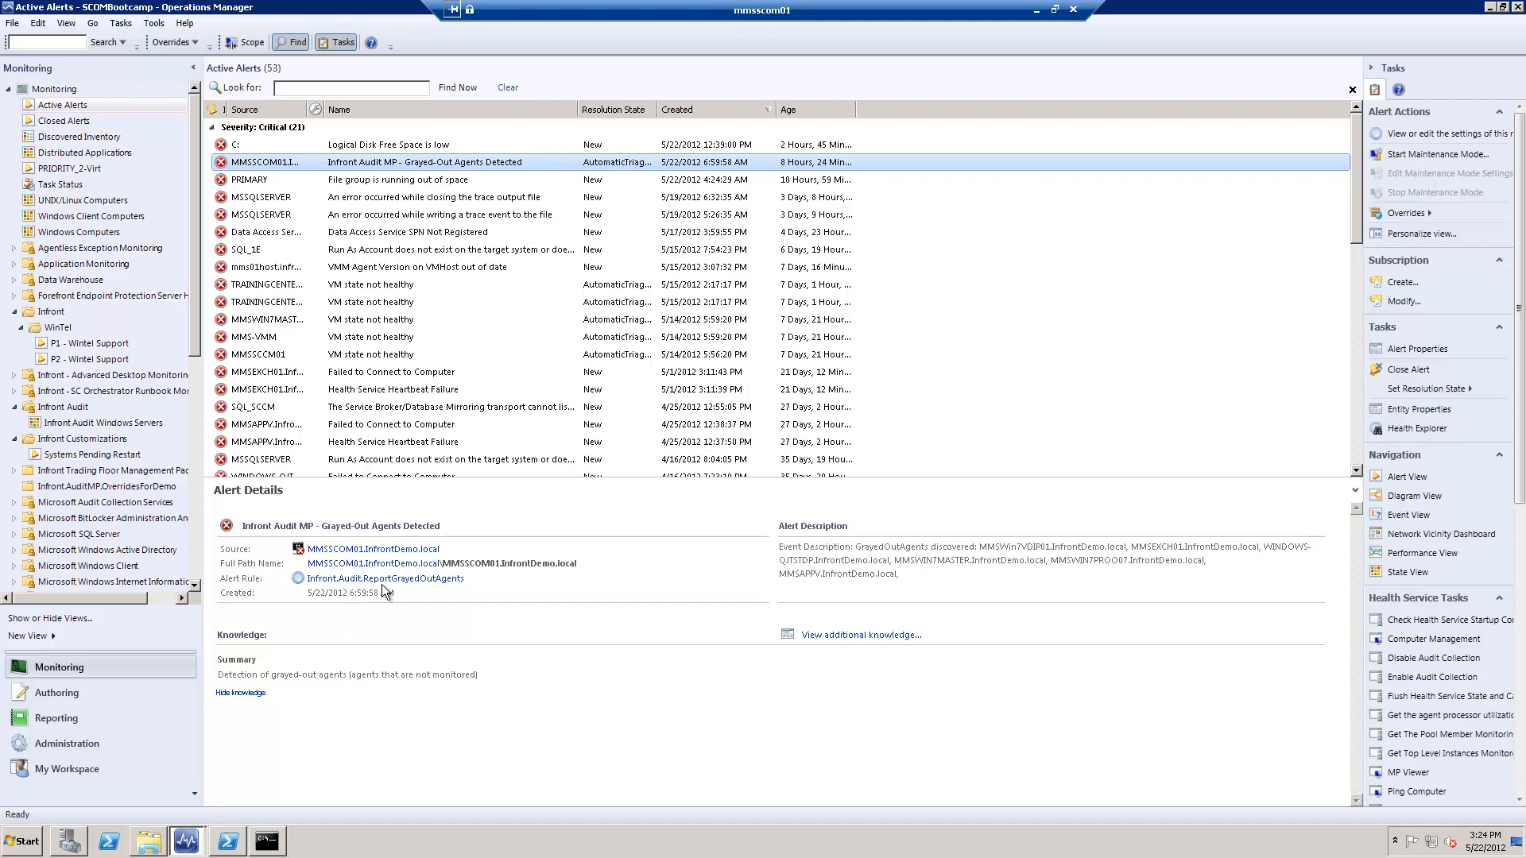
mouse_move(385, 579)
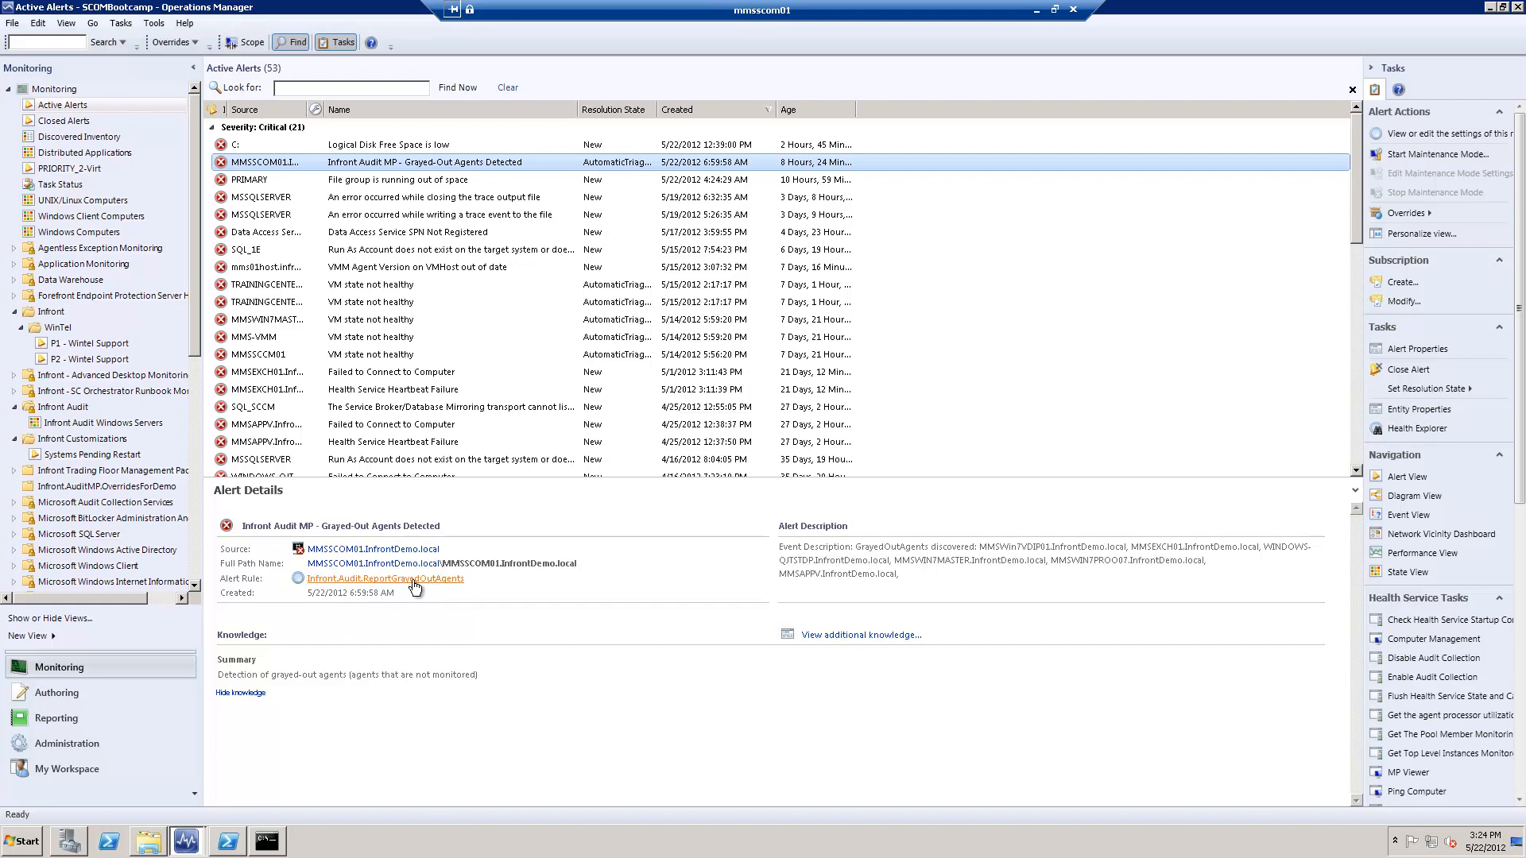
mouse_move(779, 558)
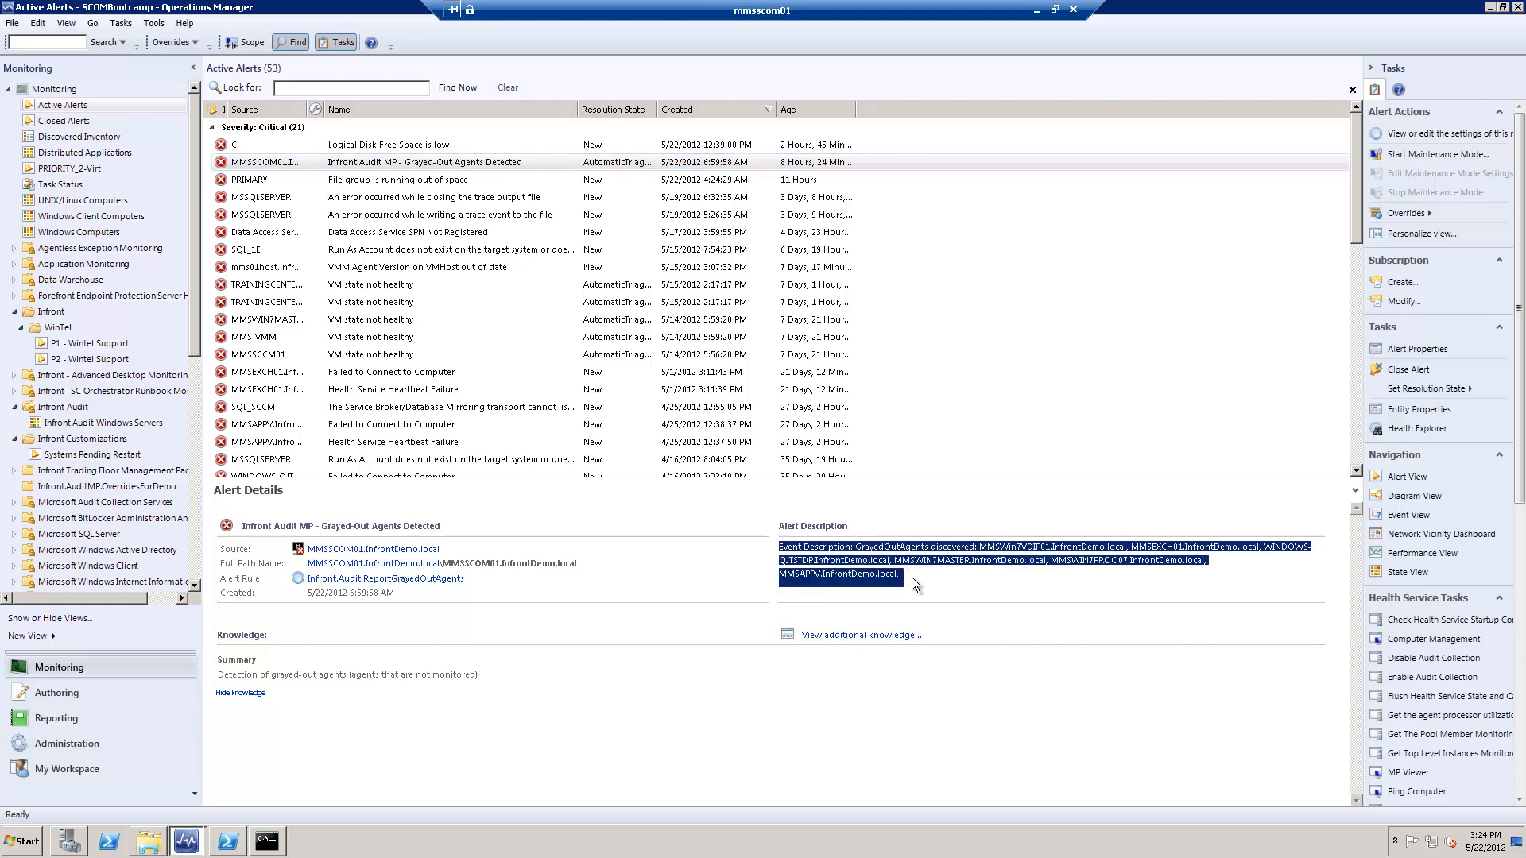
mouse_move(985, 561)
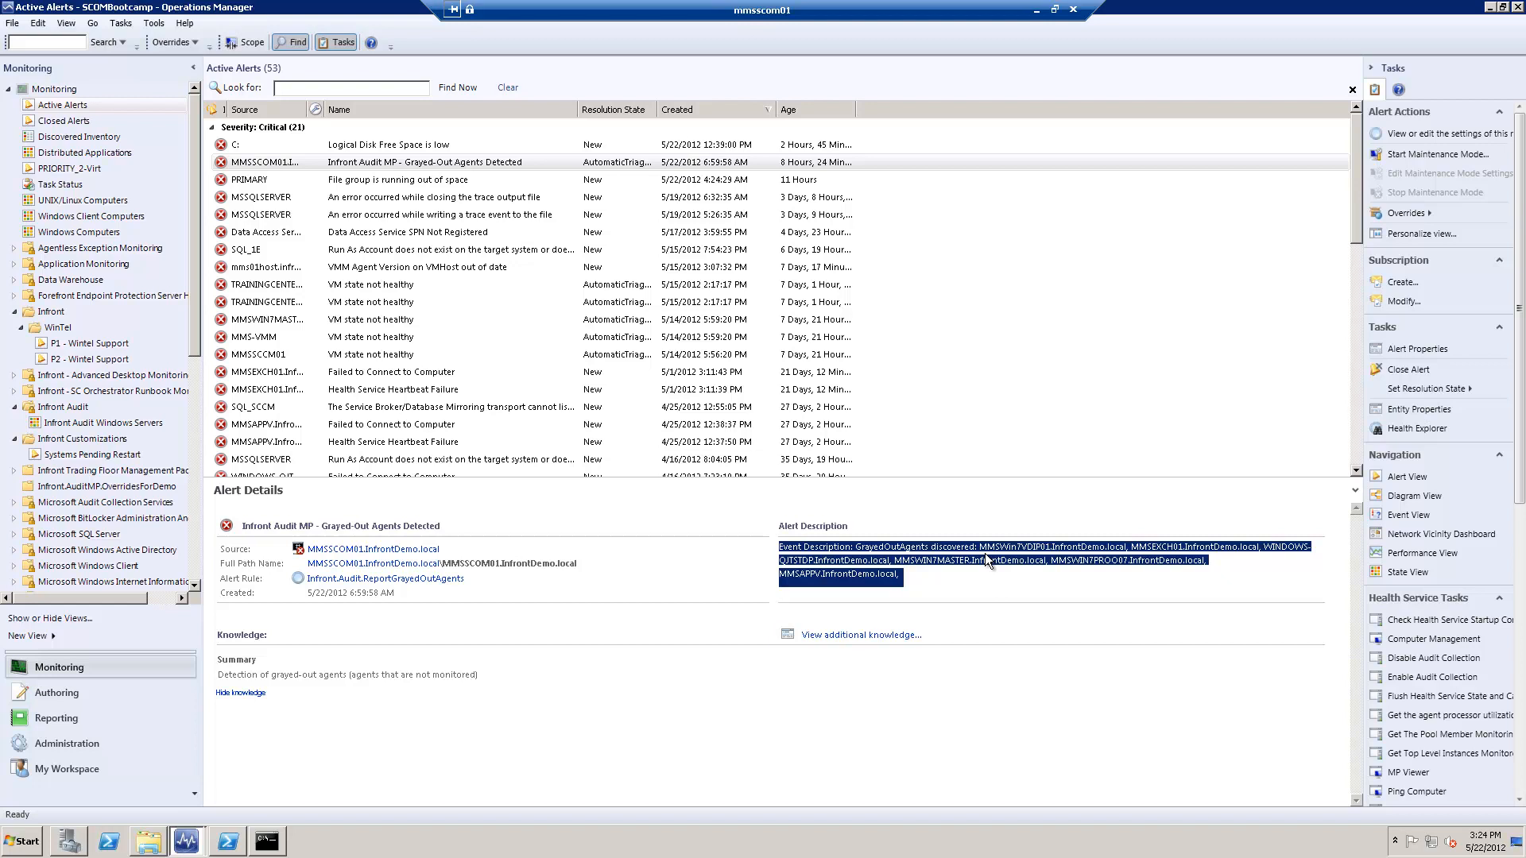
left_click(1030, 554)
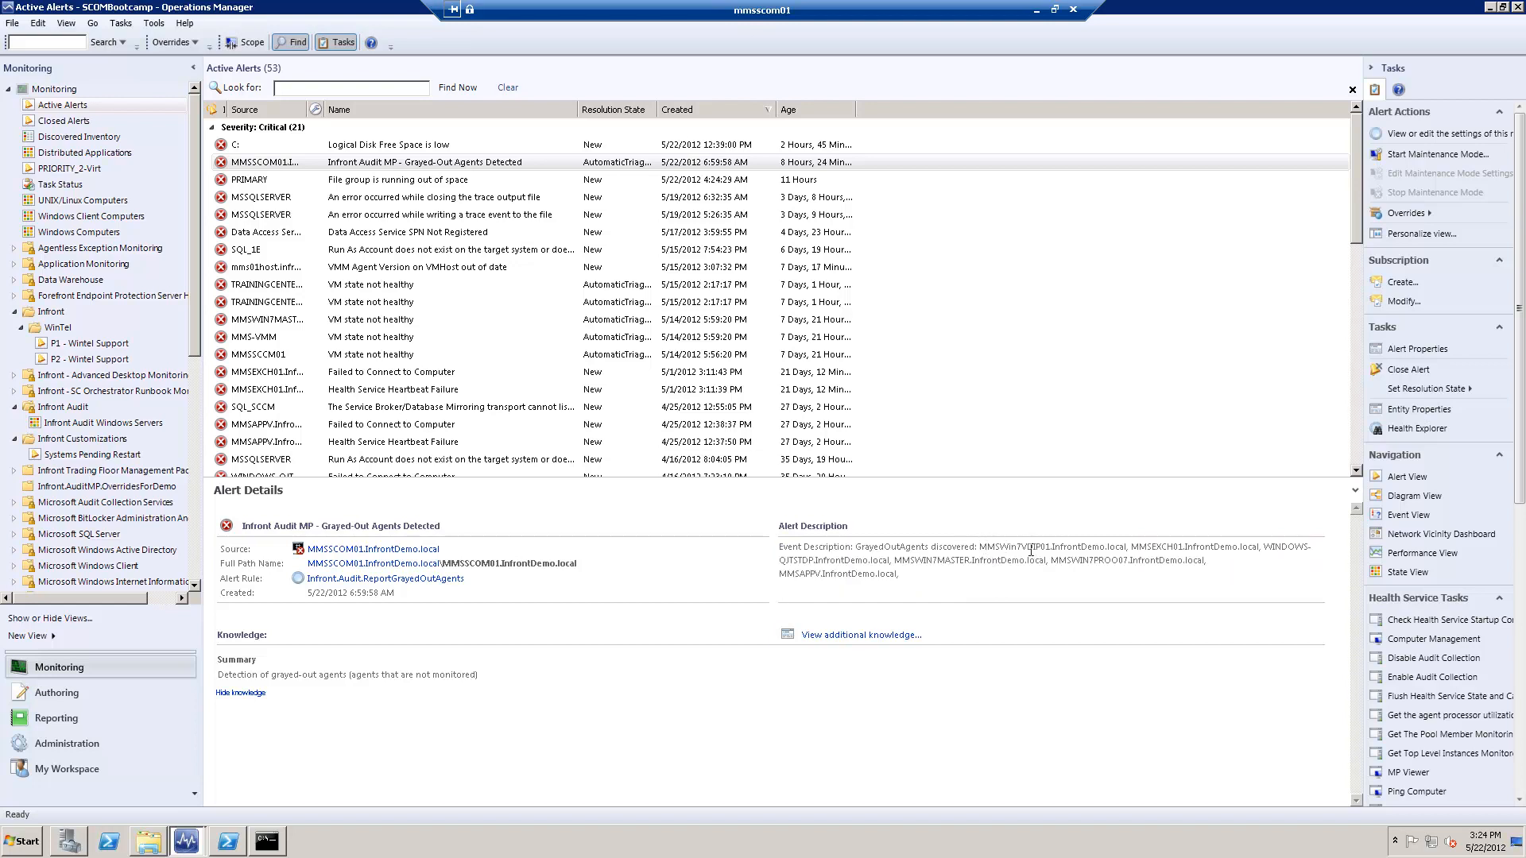
- Highlight the first affected agent FQDN, MMSWin7VDP01, in the alert description
double_click(1051, 545)
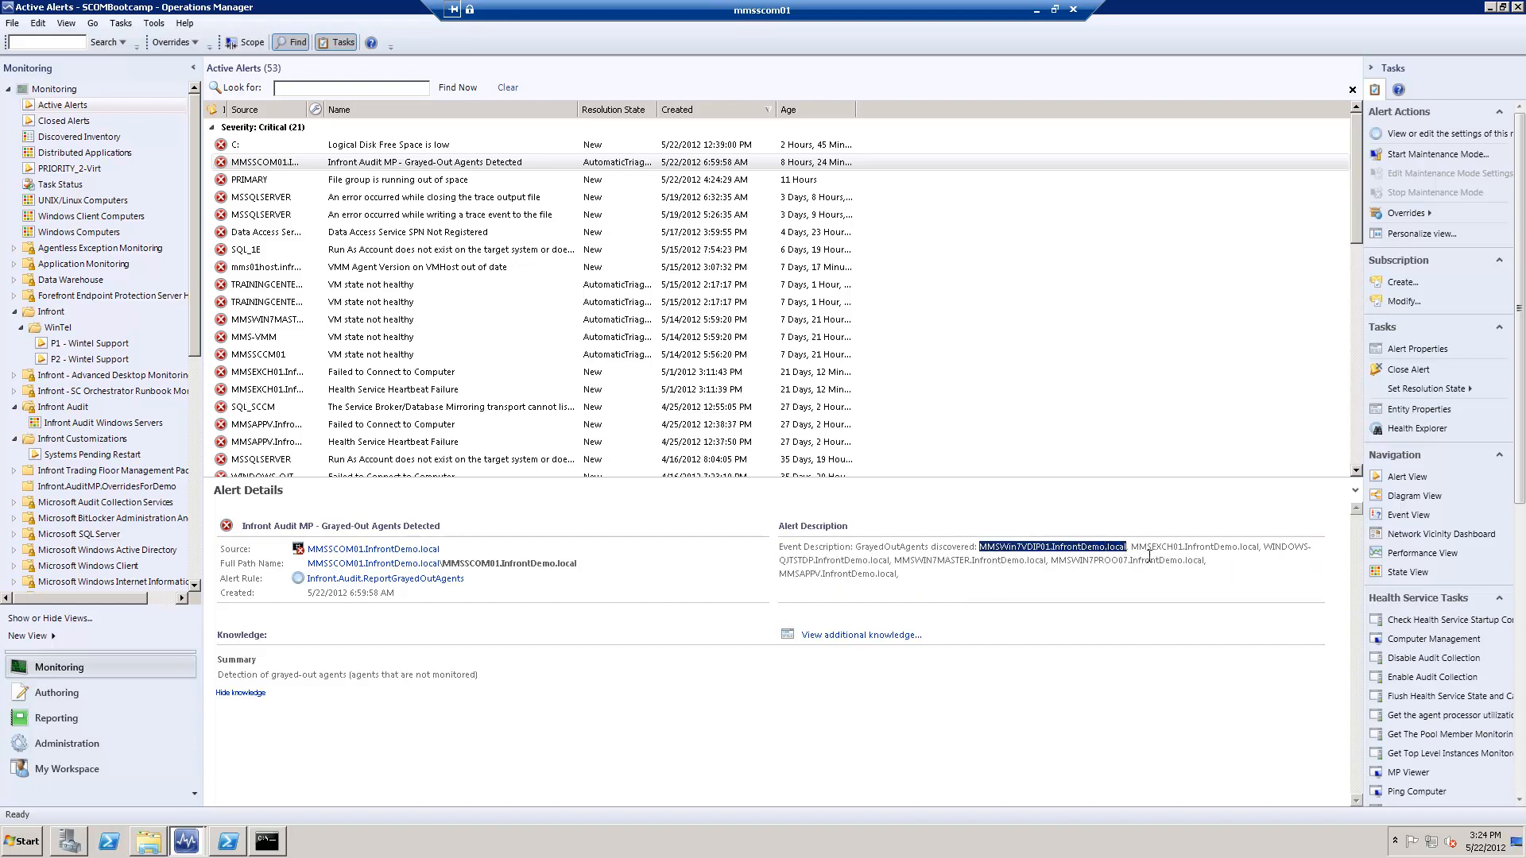
mouse_move(914, 582)
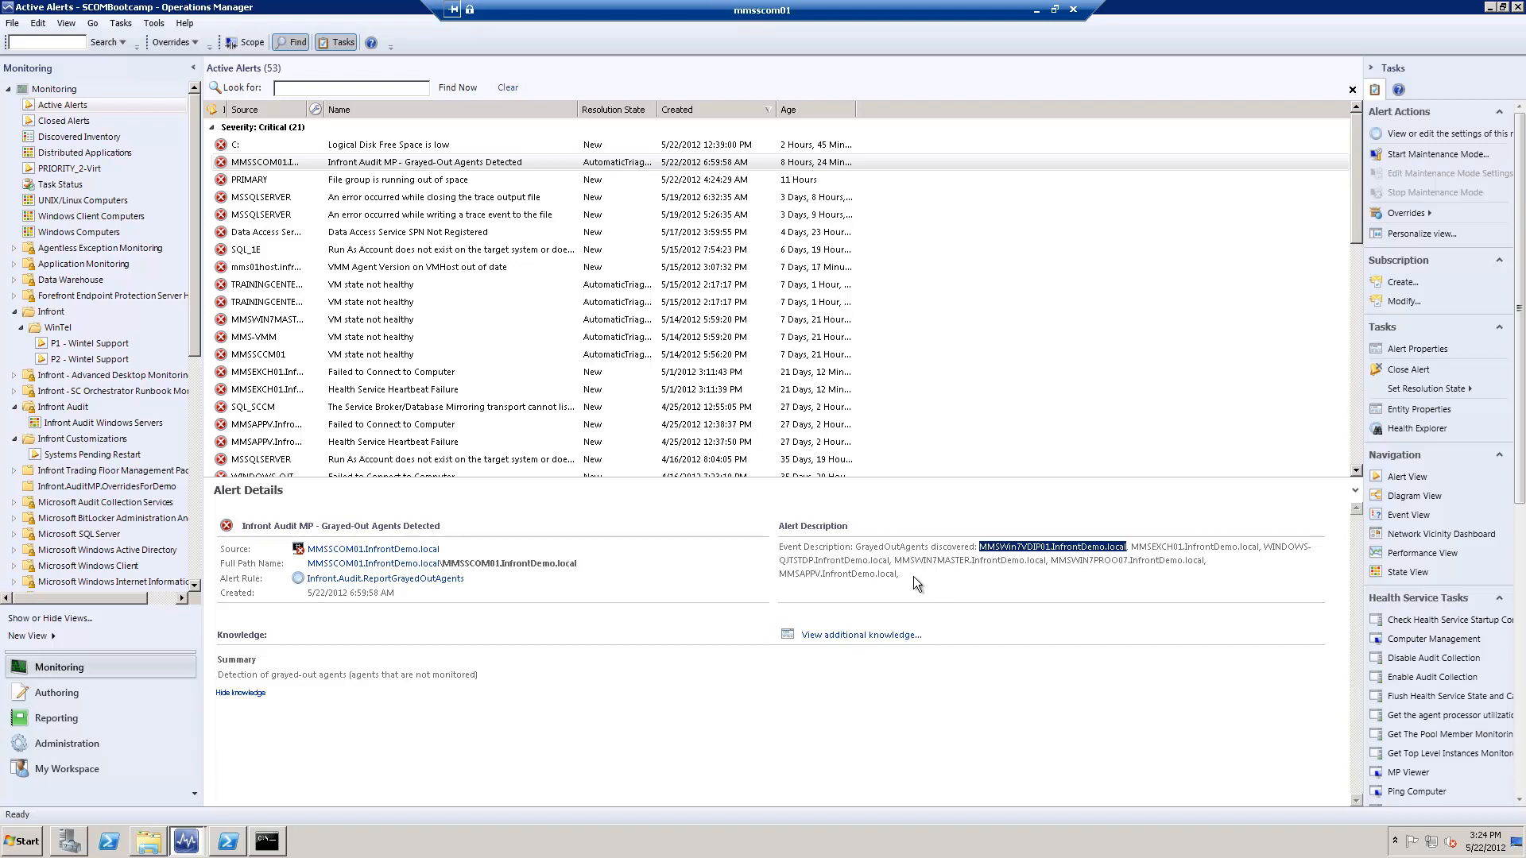
mouse_move(900, 574)
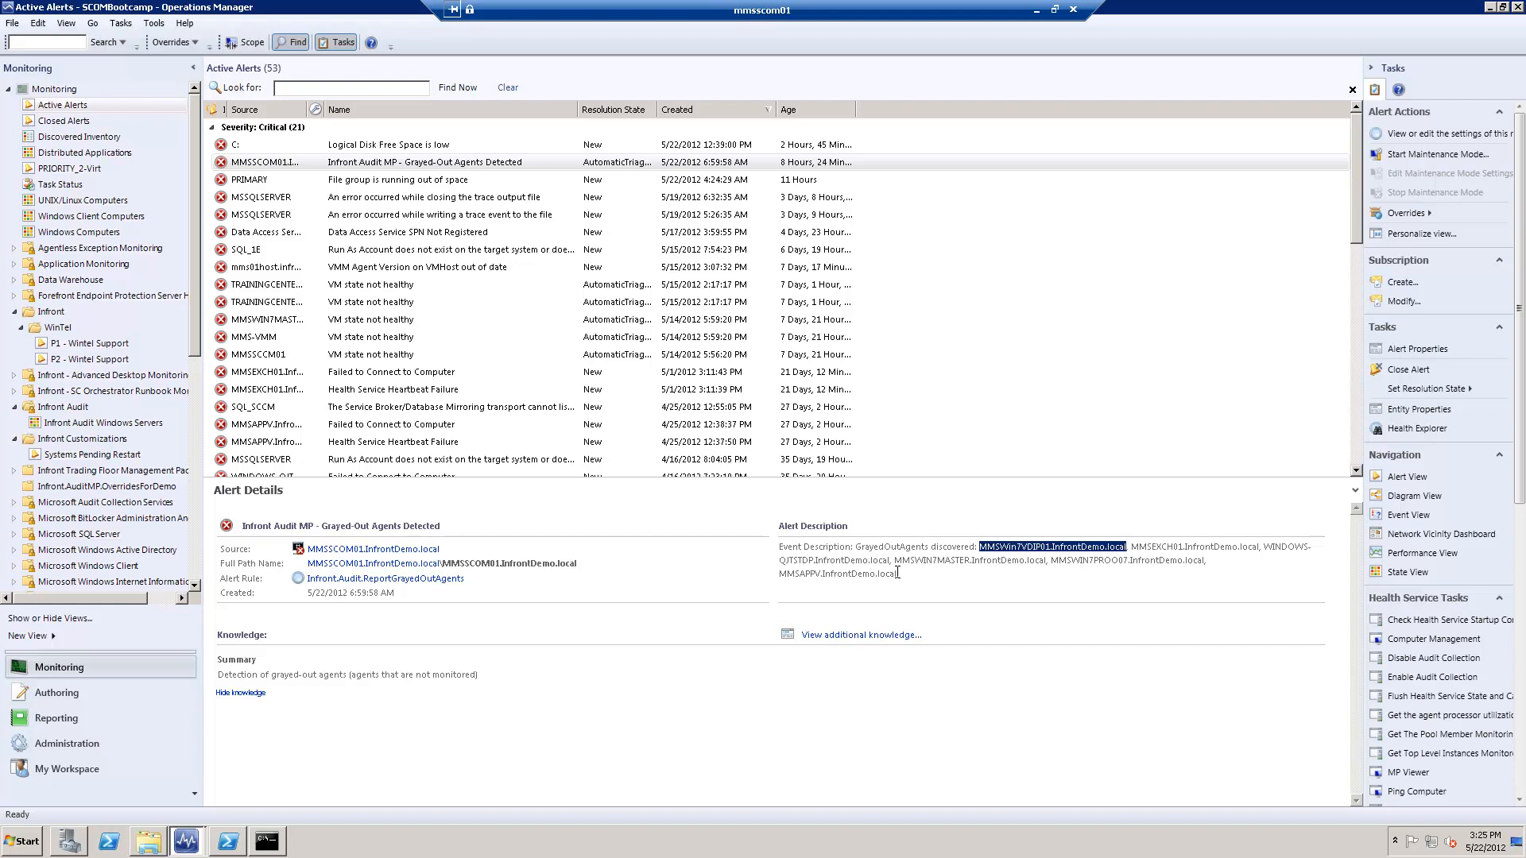
mouse_move(1077, 502)
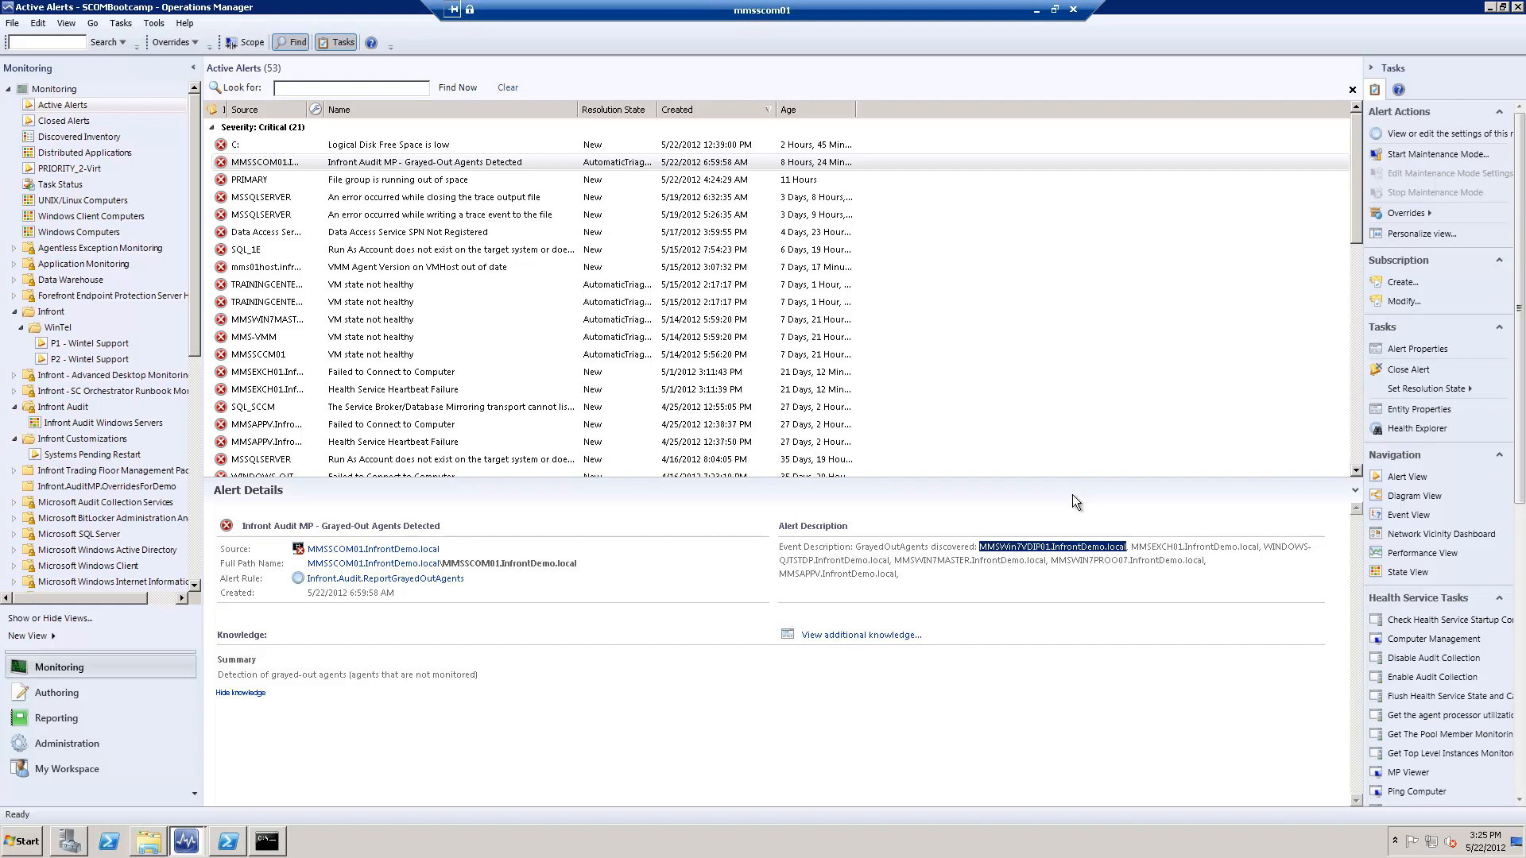
mouse_move(1055, 554)
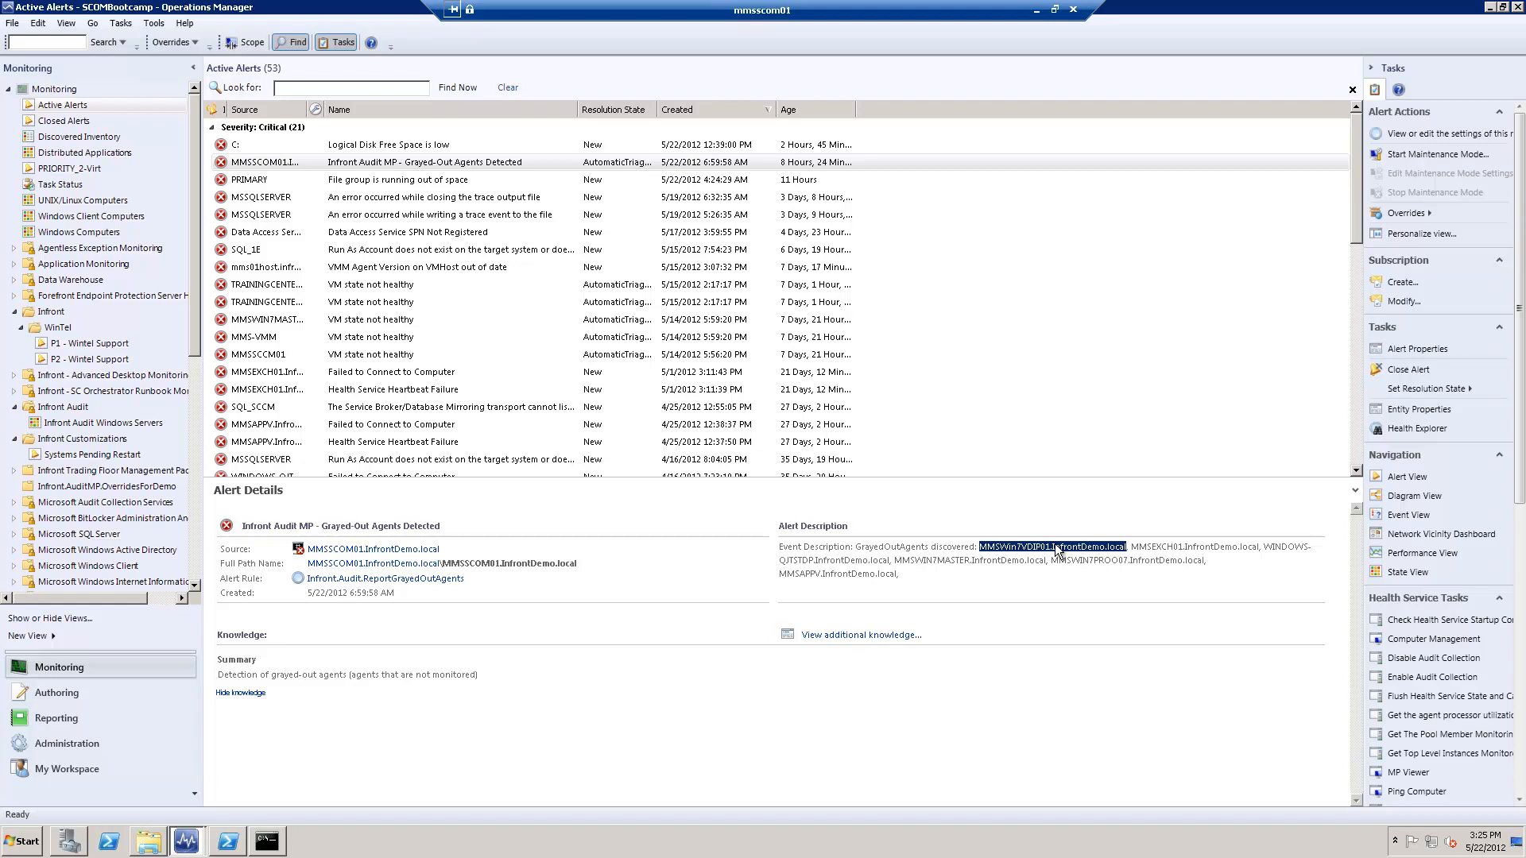
mouse_move(1447, 696)
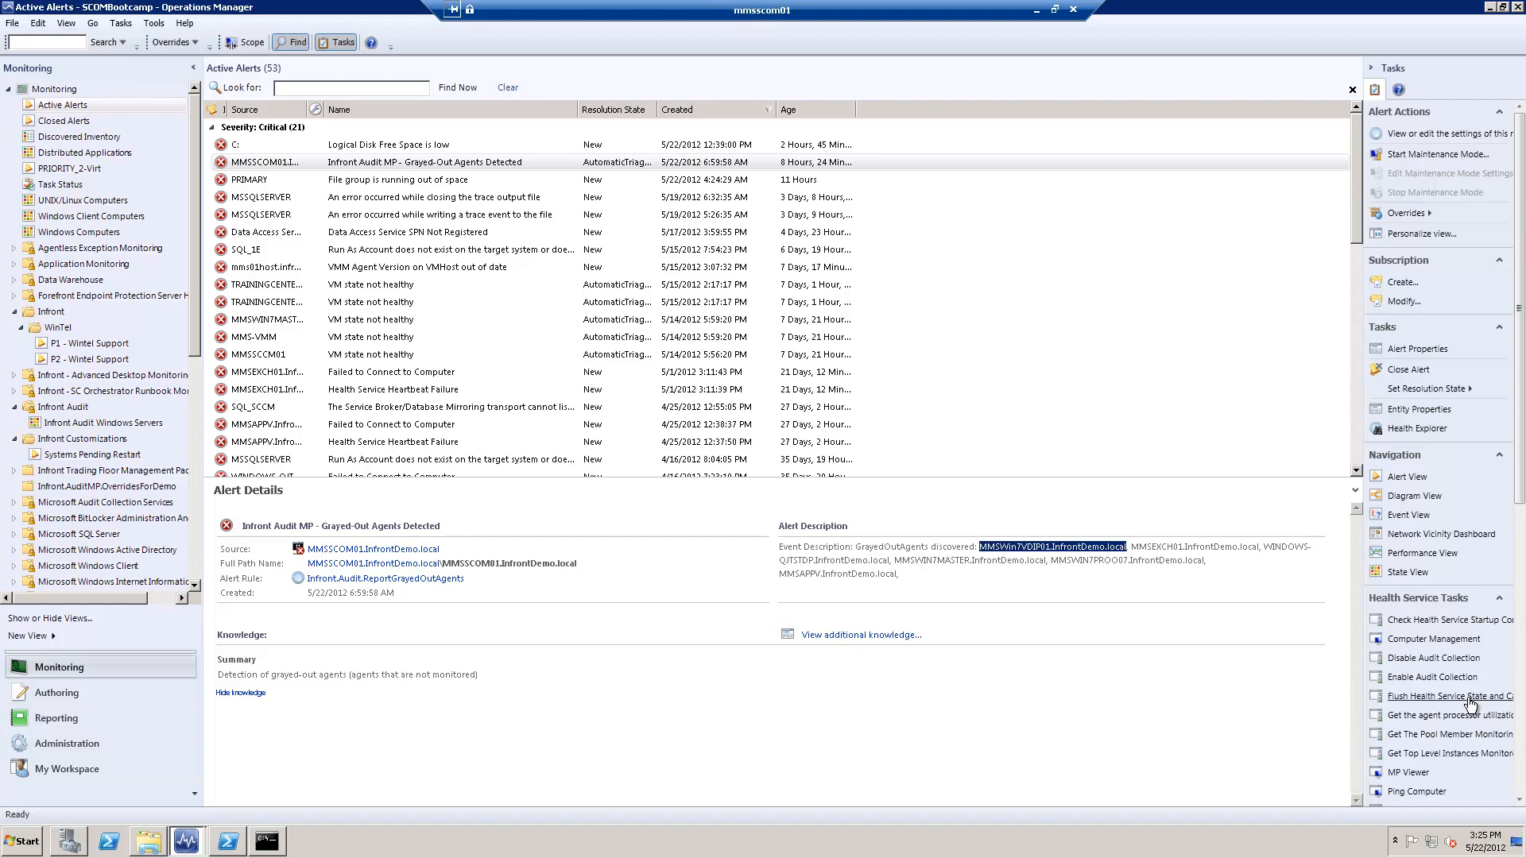
mouse_move(949, 572)
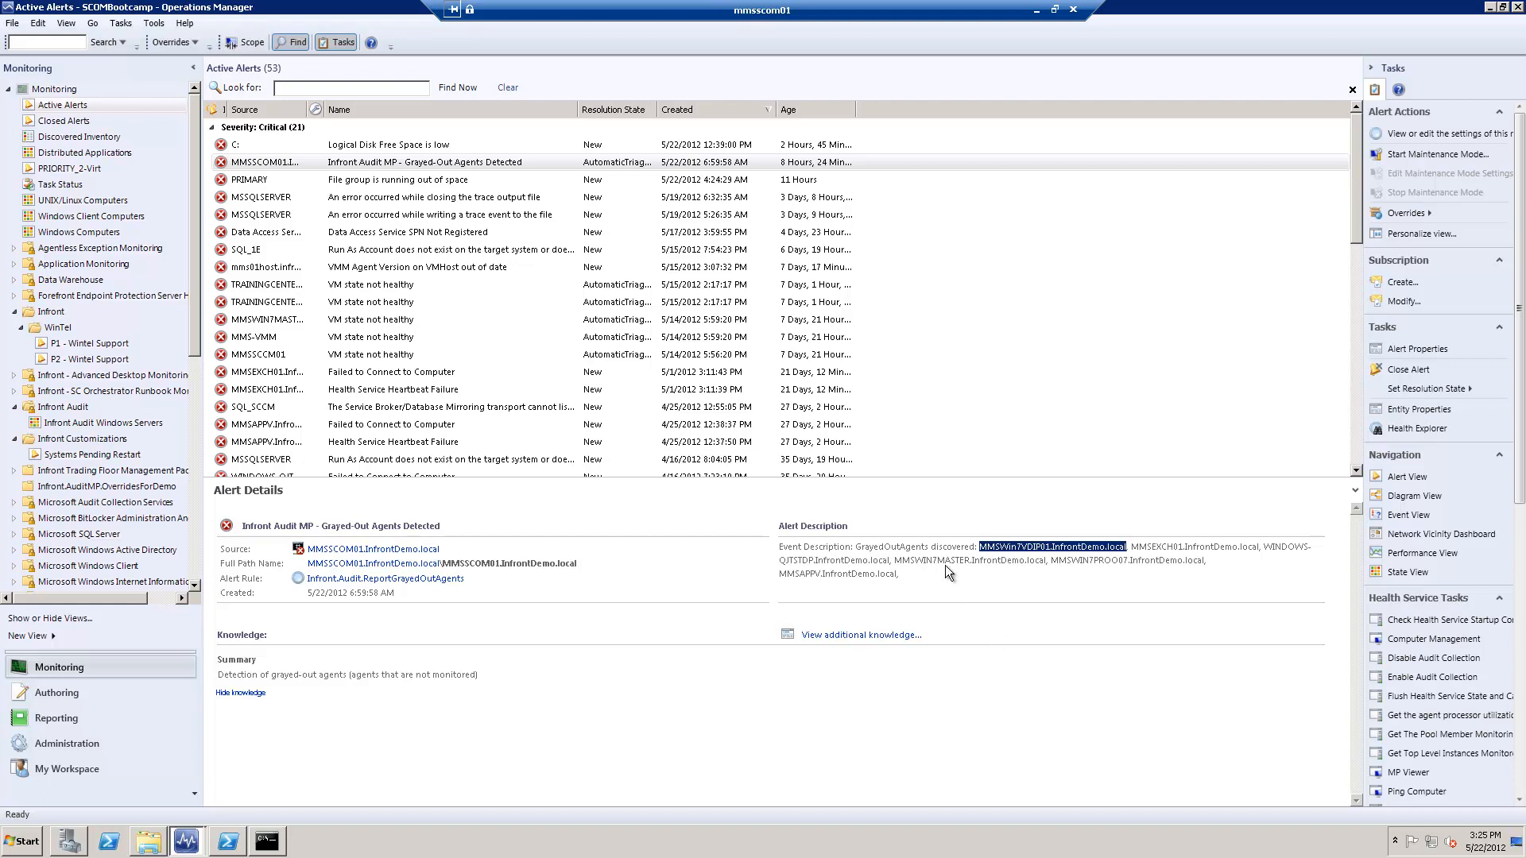
mouse_move(486, 215)
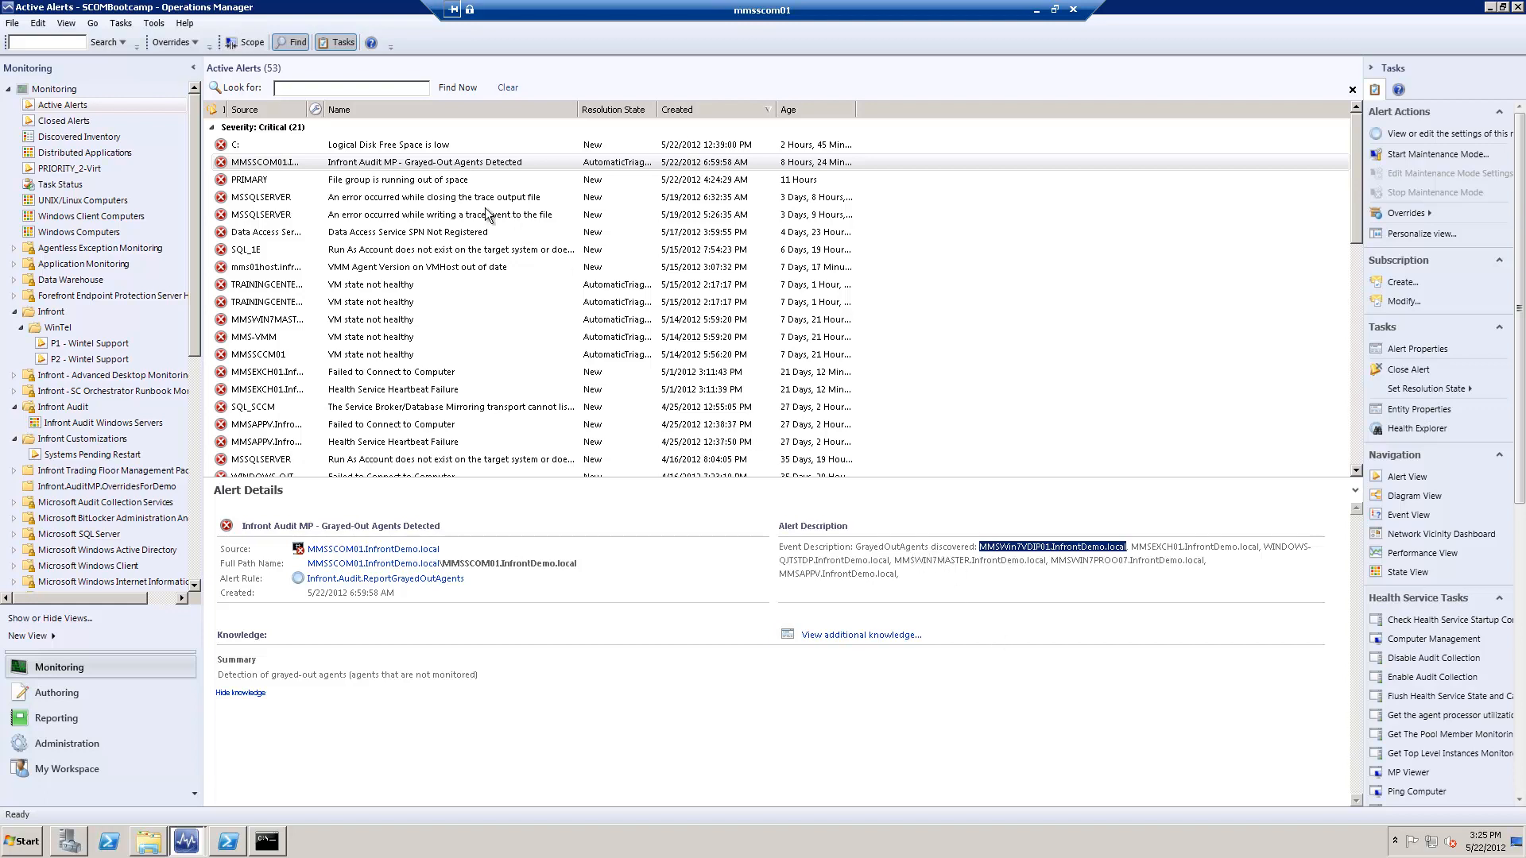
mouse_move(991, 523)
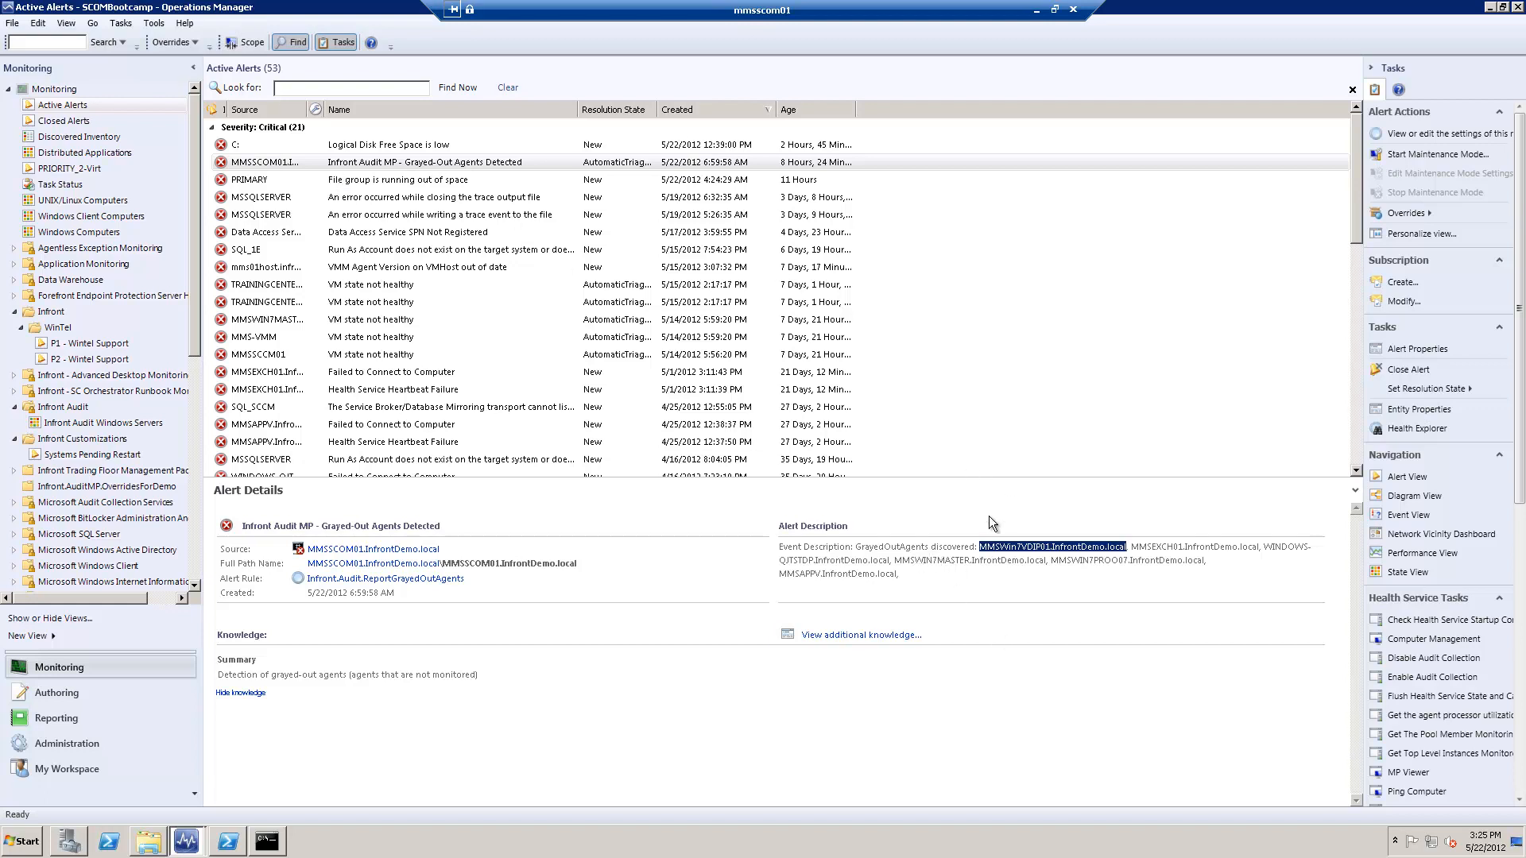
mouse_move(986, 564)
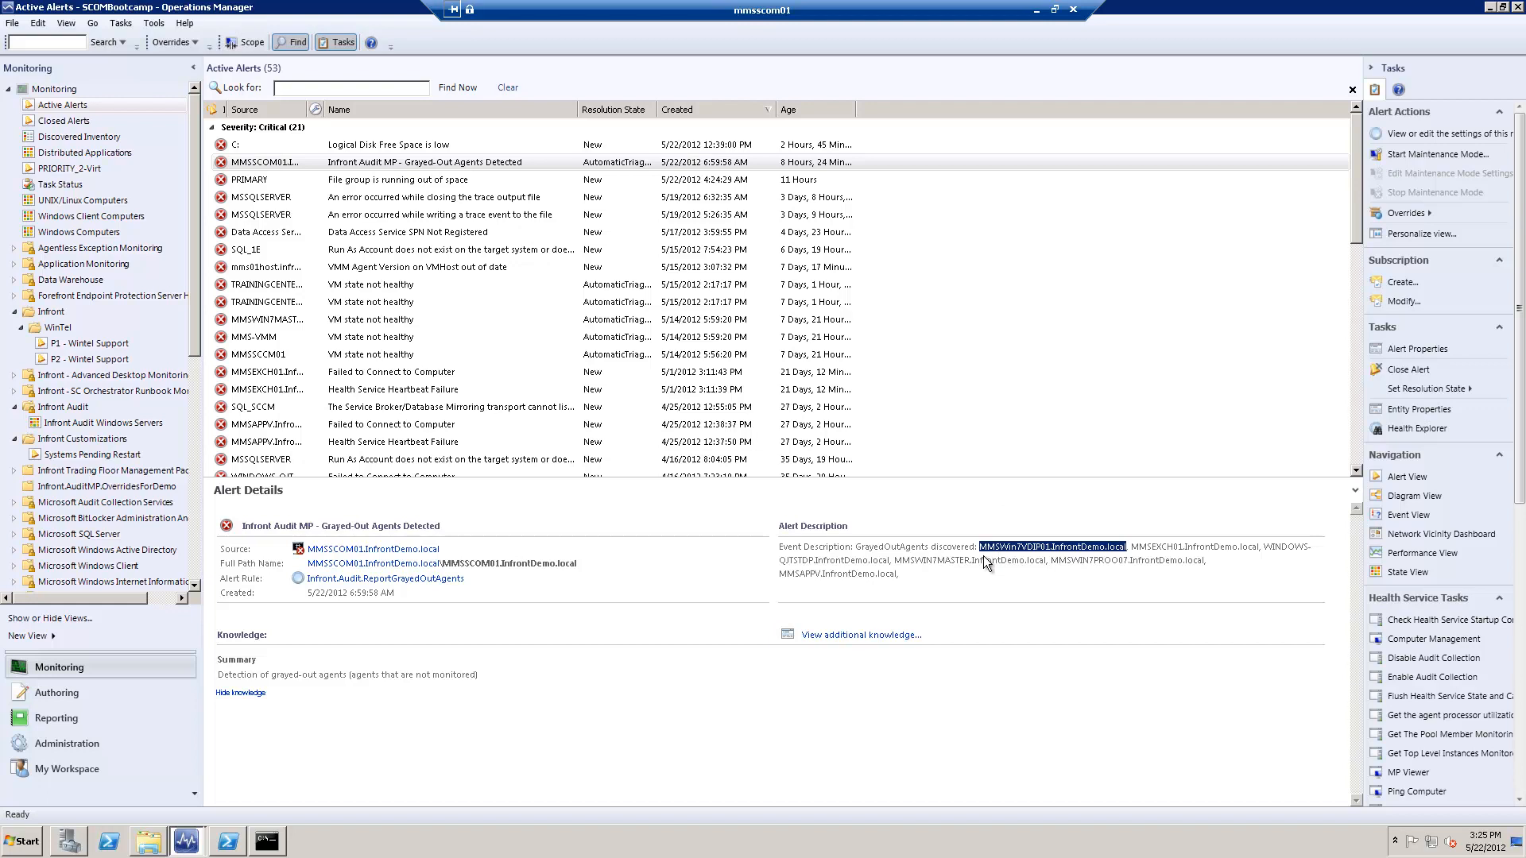